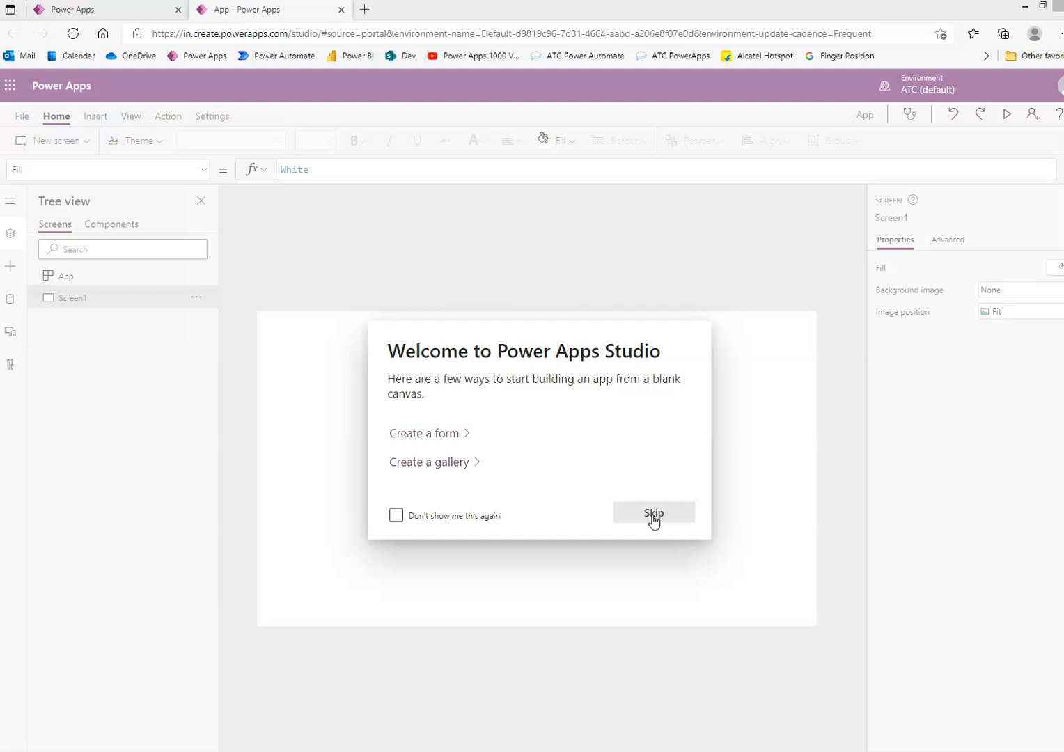
- Skip the welcome prompt and show the Insert tab's list of input controls
{"action": "left_click", "coordinate": [653, 514]}
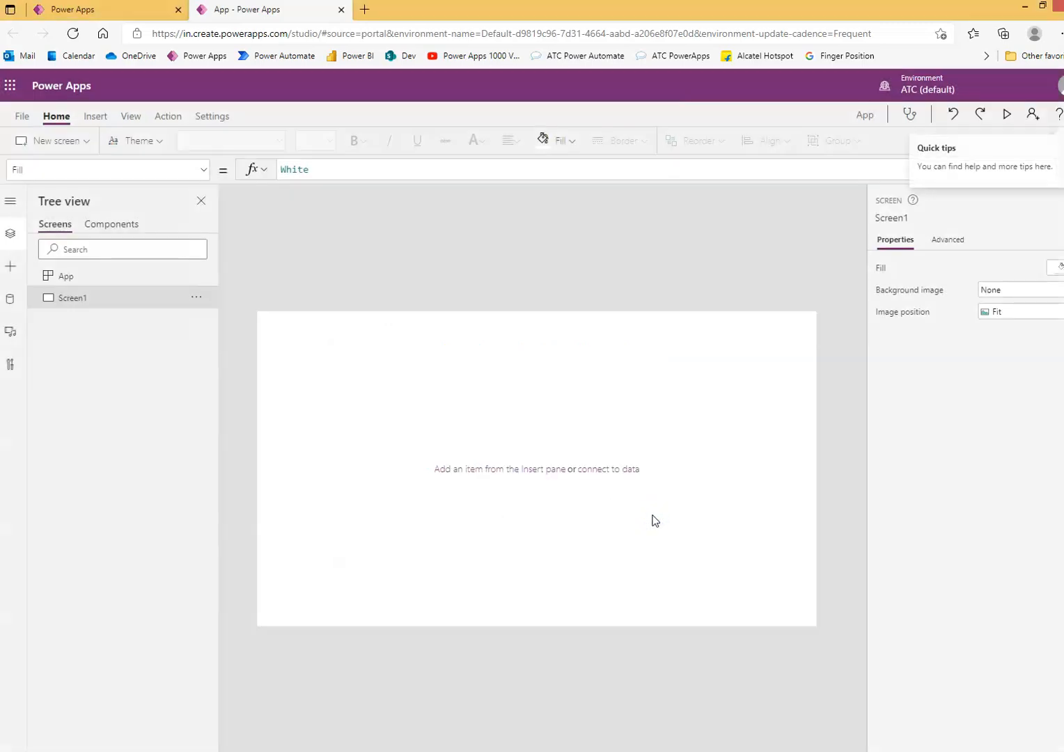
{"action": "left_click", "coordinate": [95, 115]}
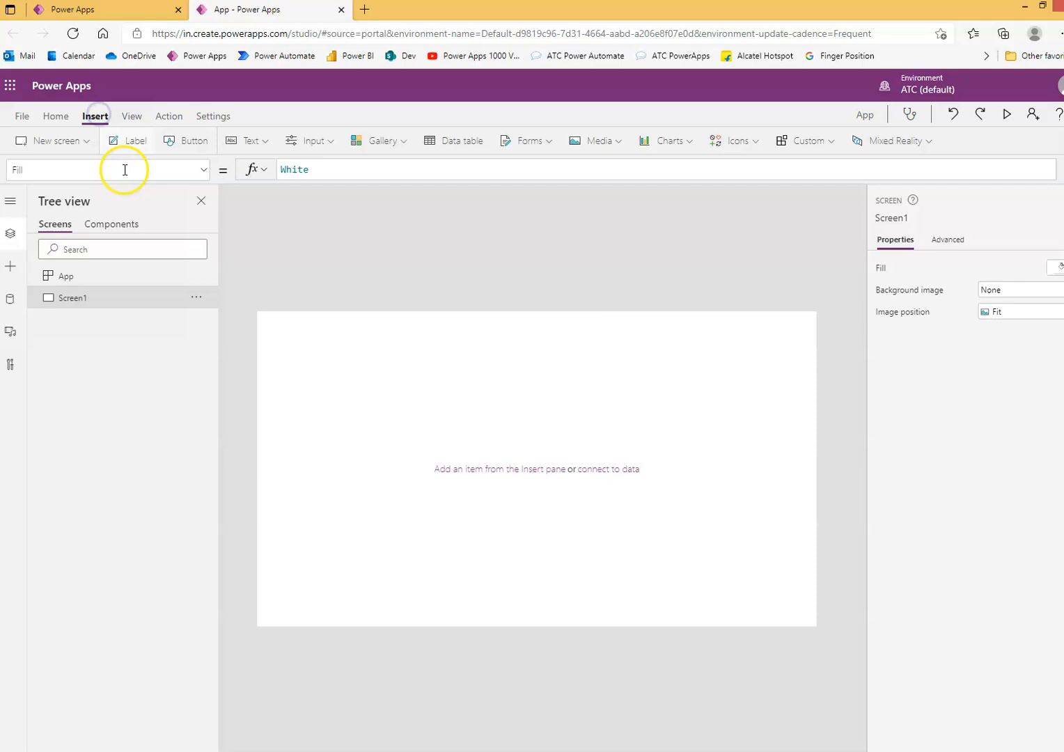
{"action": "left_click", "coordinate": [309, 141]}
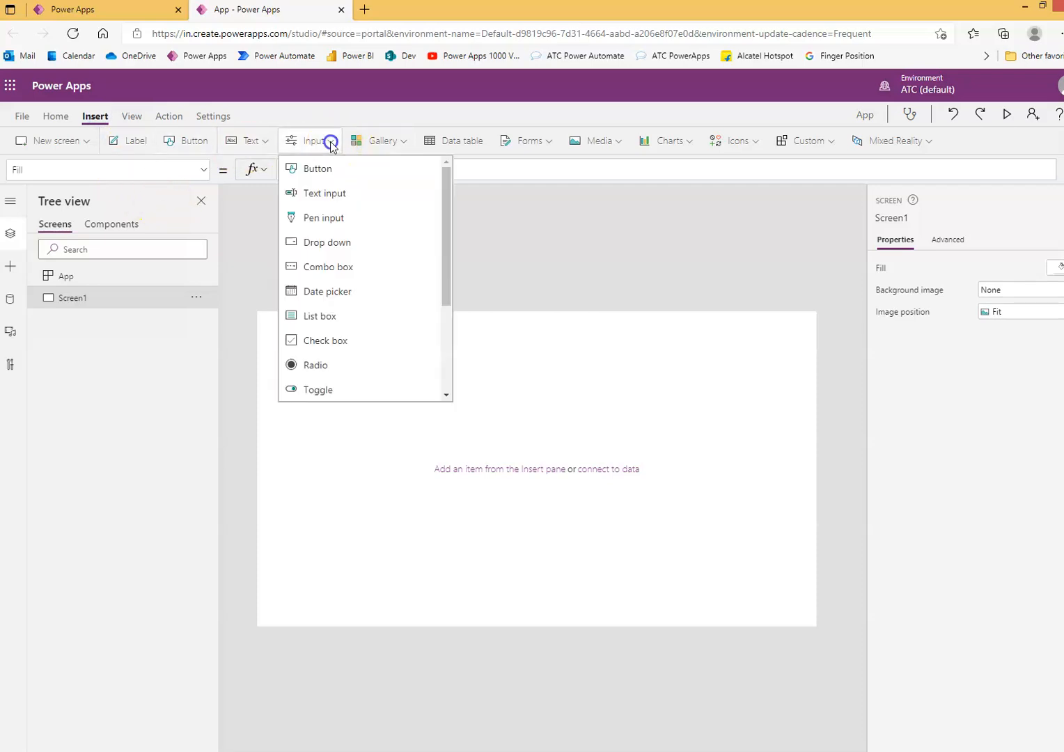
- Add a checkbox and replace its default 'Option' text with 'Tomatos'
{"action": "left_click", "coordinate": [340, 348]}
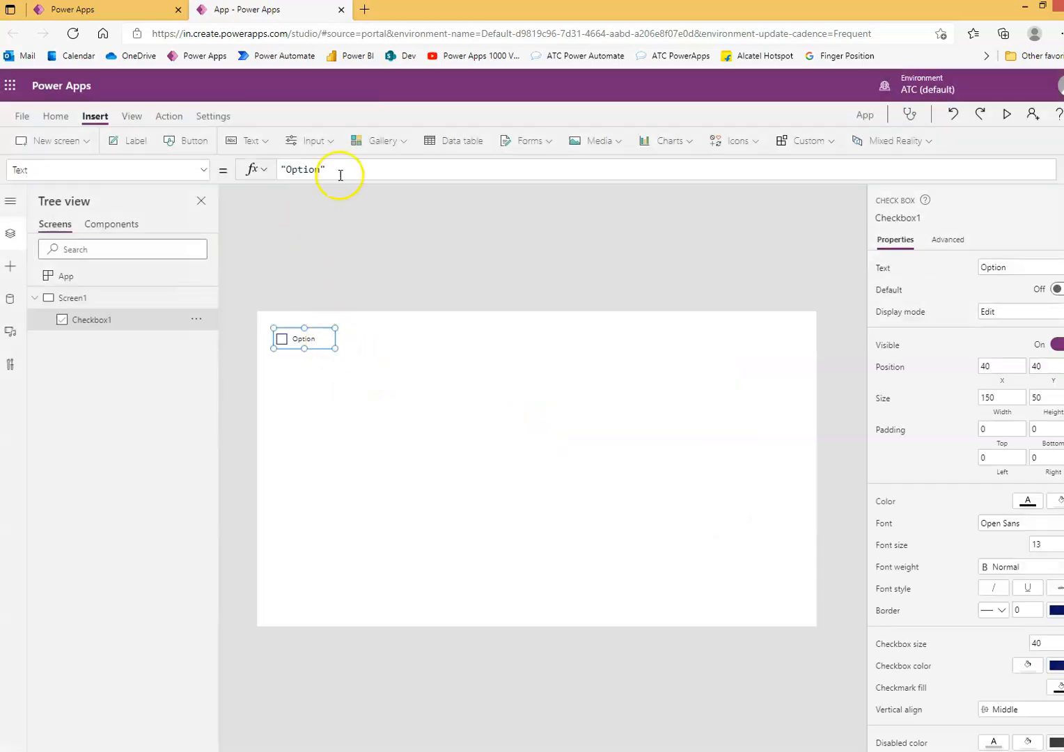
{"action": "left_click", "coordinate": [324, 169]}
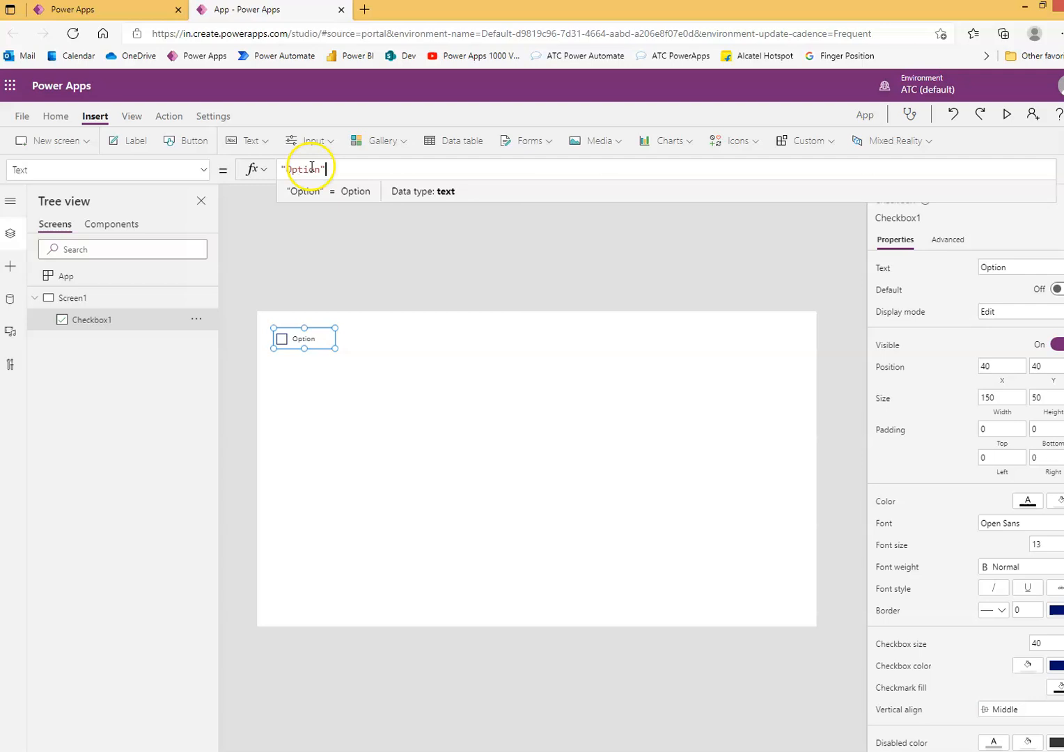
{"action": "double_click", "coordinate": [303, 168]}
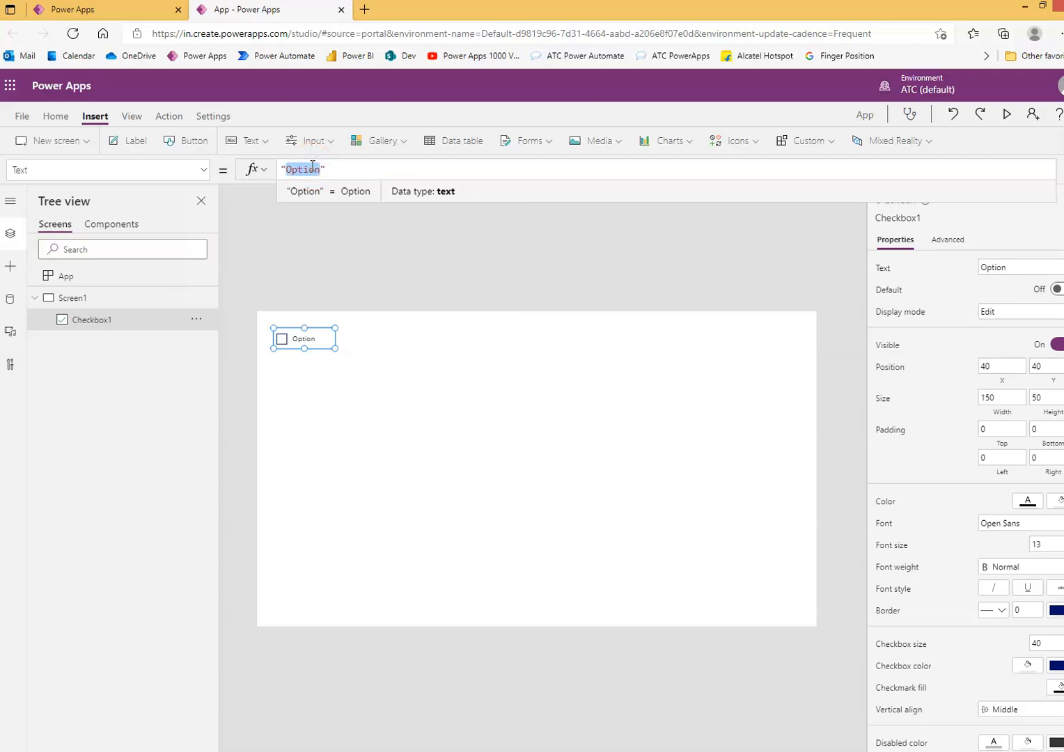
{"action": "type", "text": "Tomat\""}
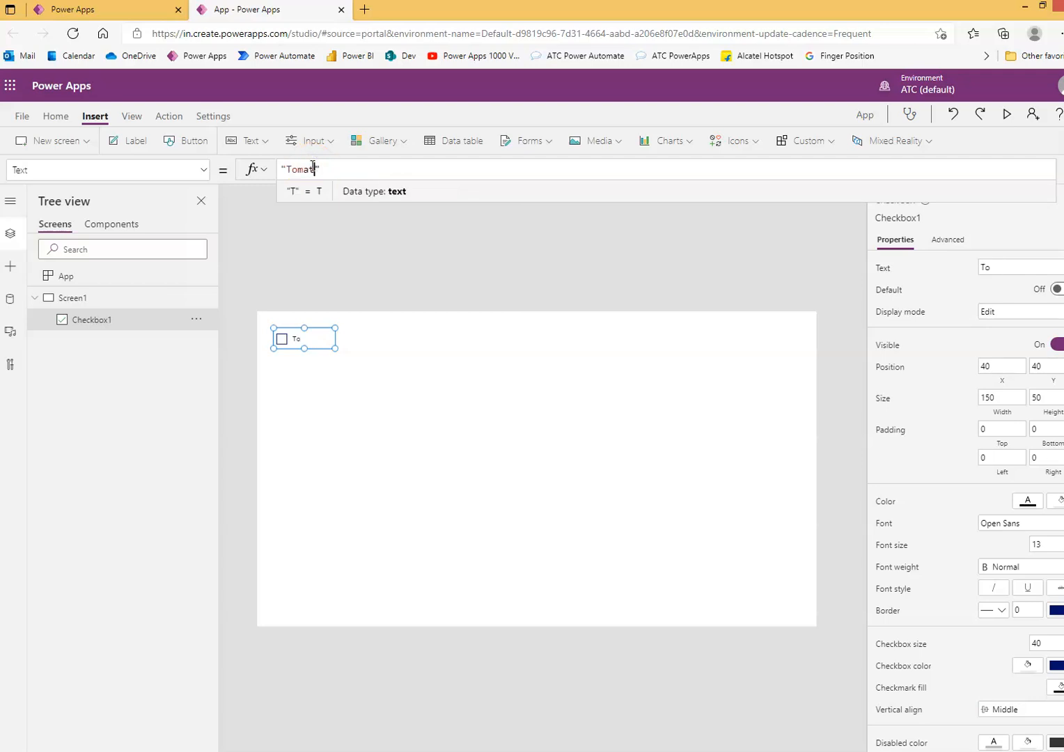
{"action": "type", "text": "os"}
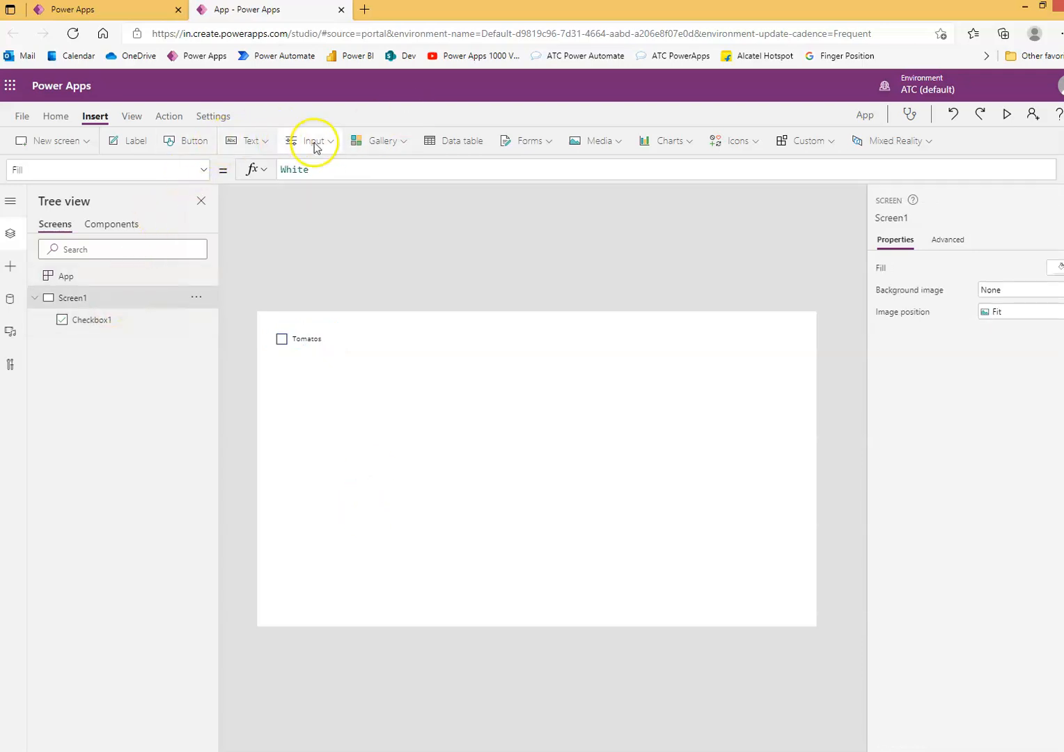
- Insert a second checkbox from the Input list with the text 'Onions'
{"action": "left_click", "coordinate": [315, 141]}
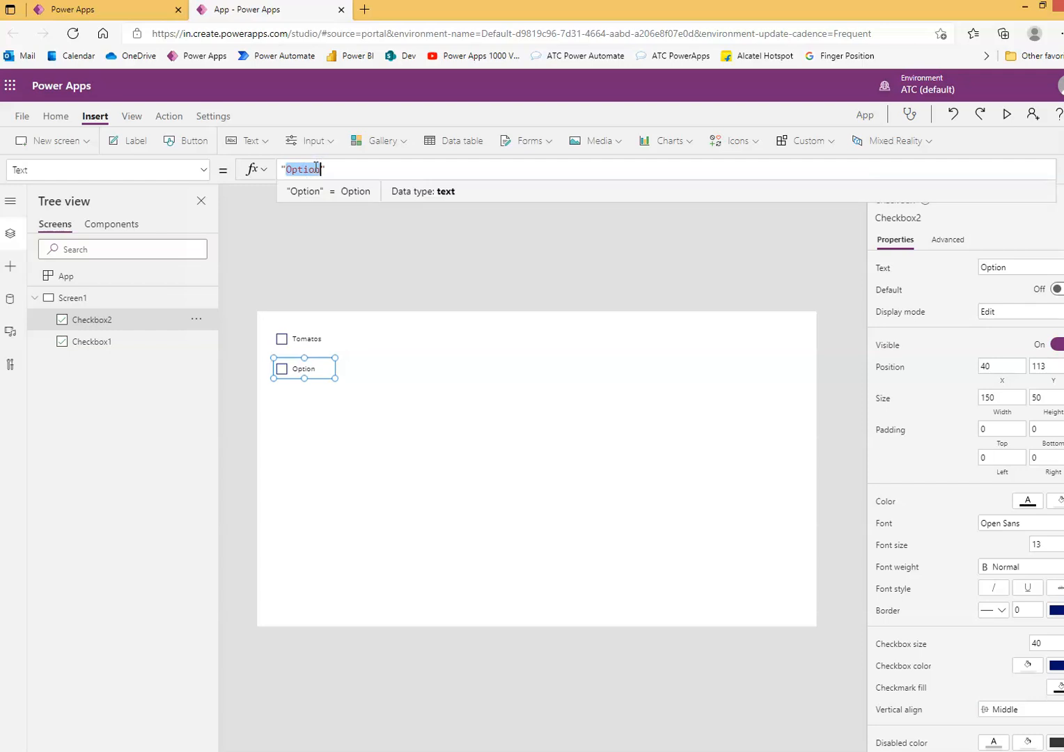
{"action": "type", "text": "Onions"}
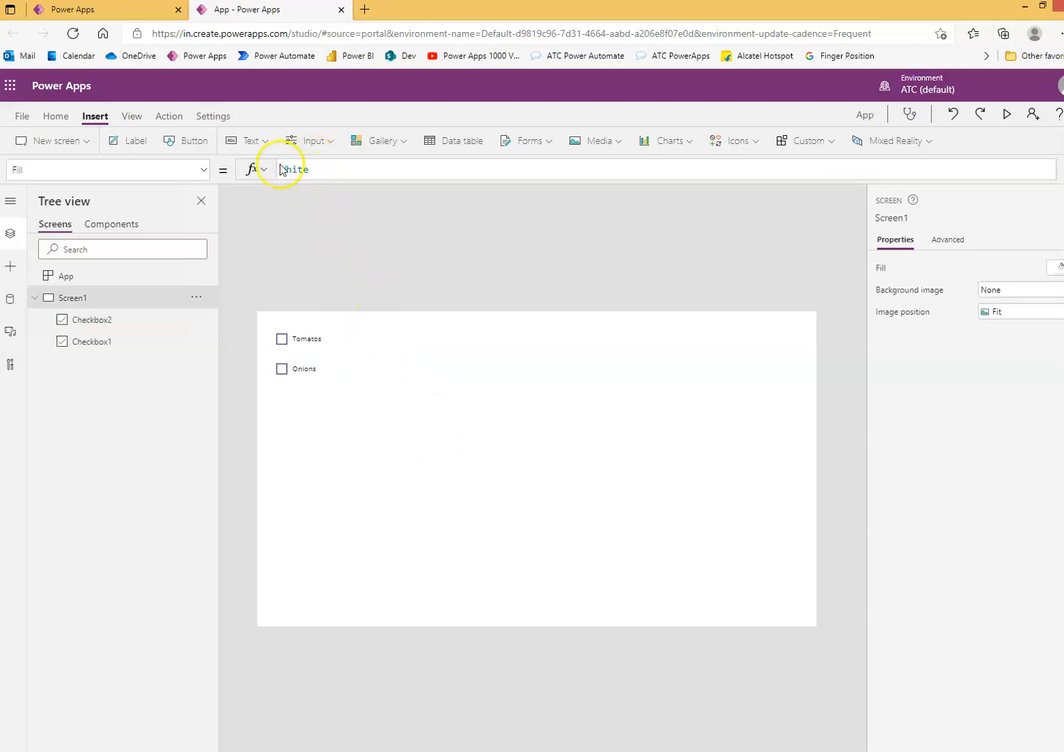
- Insert a third checkbox and set its text to 'Black Olives', correcting the typo
{"action": "left_click", "coordinate": [312, 141]}
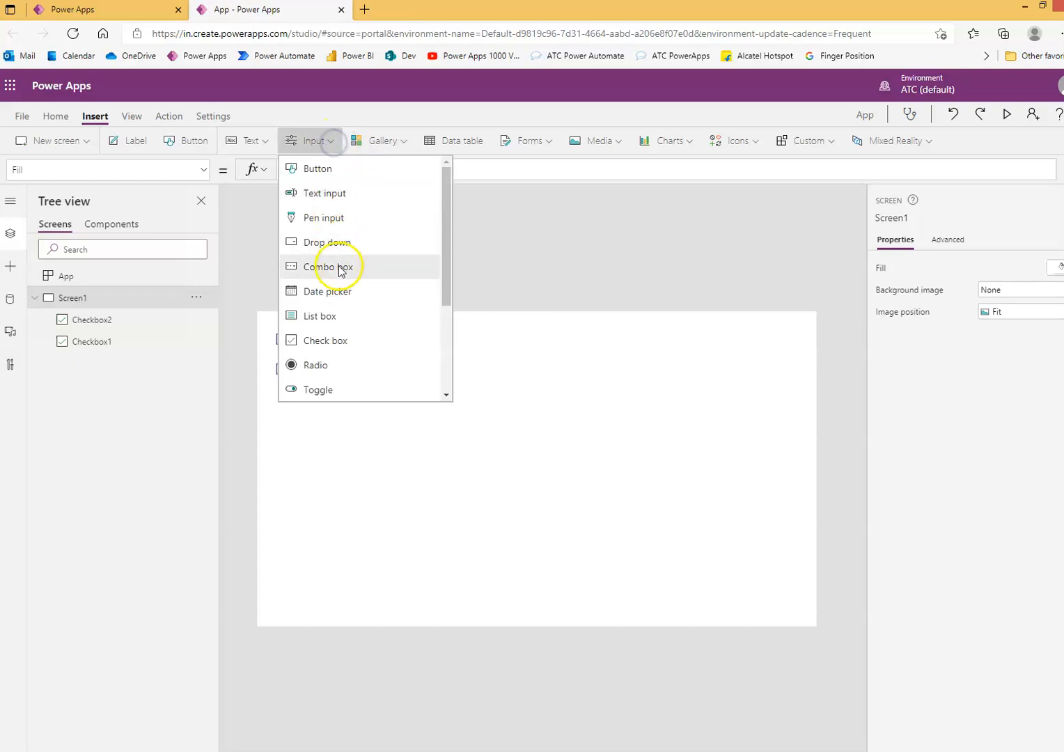
{"action": "mouse_move", "coordinate": [335, 346]}
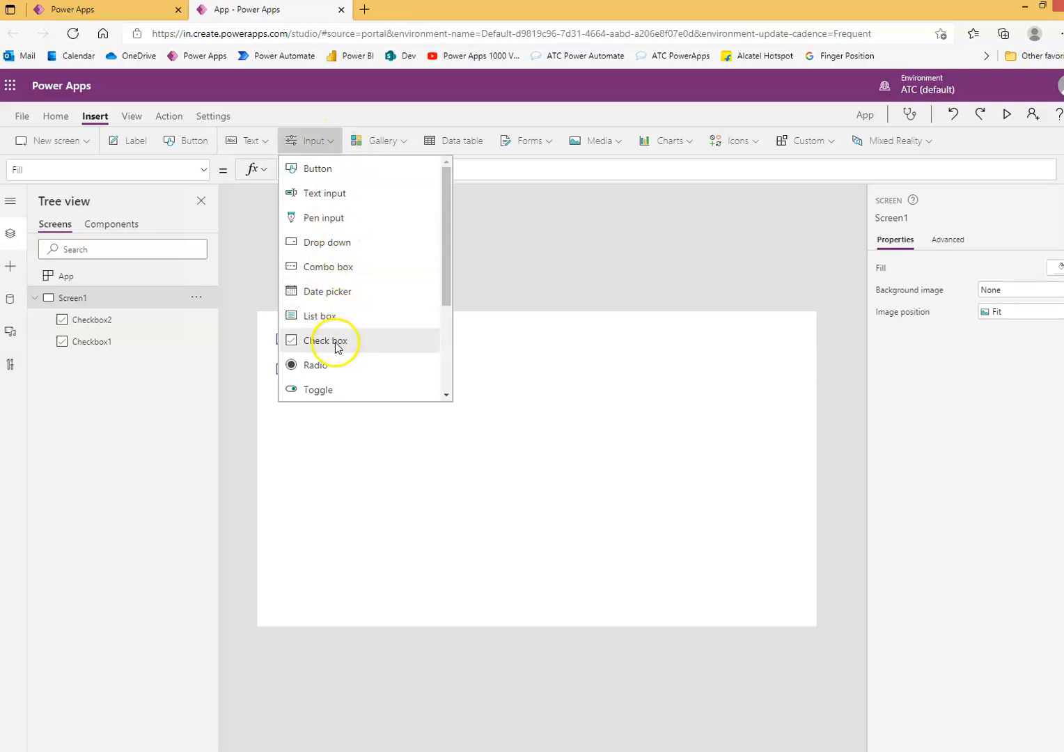
{"action": "left_click", "coordinate": [327, 342]}
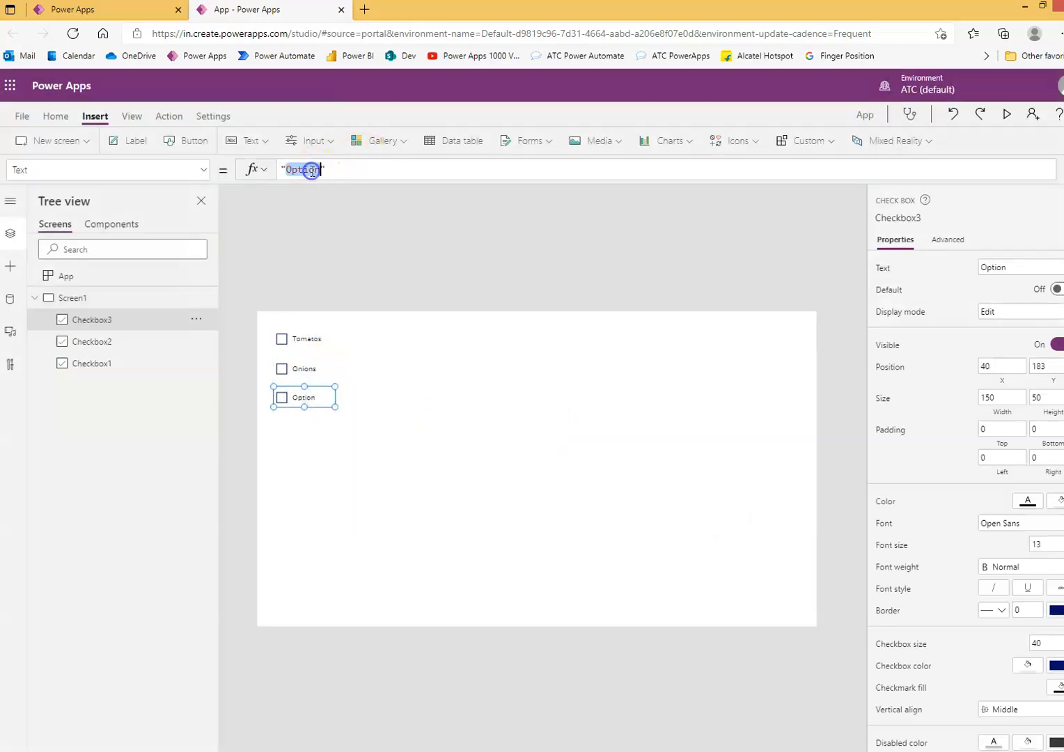
{"action": "type", "text": "Olives"}
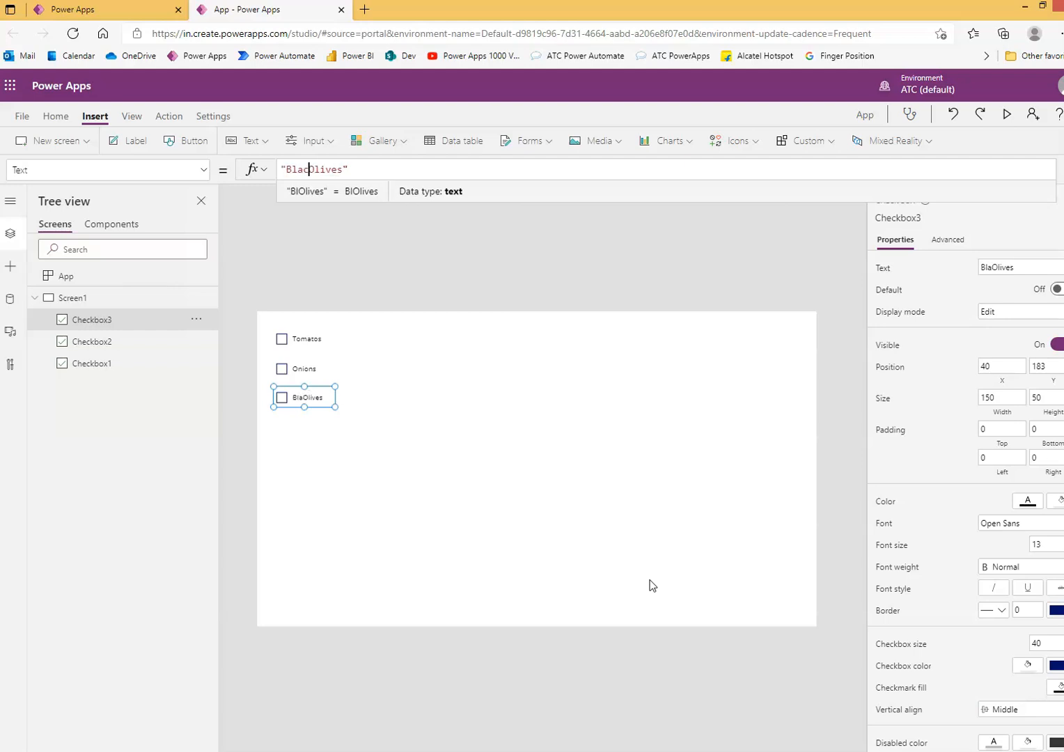
{"action": "left_click", "coordinate": [488, 449]}
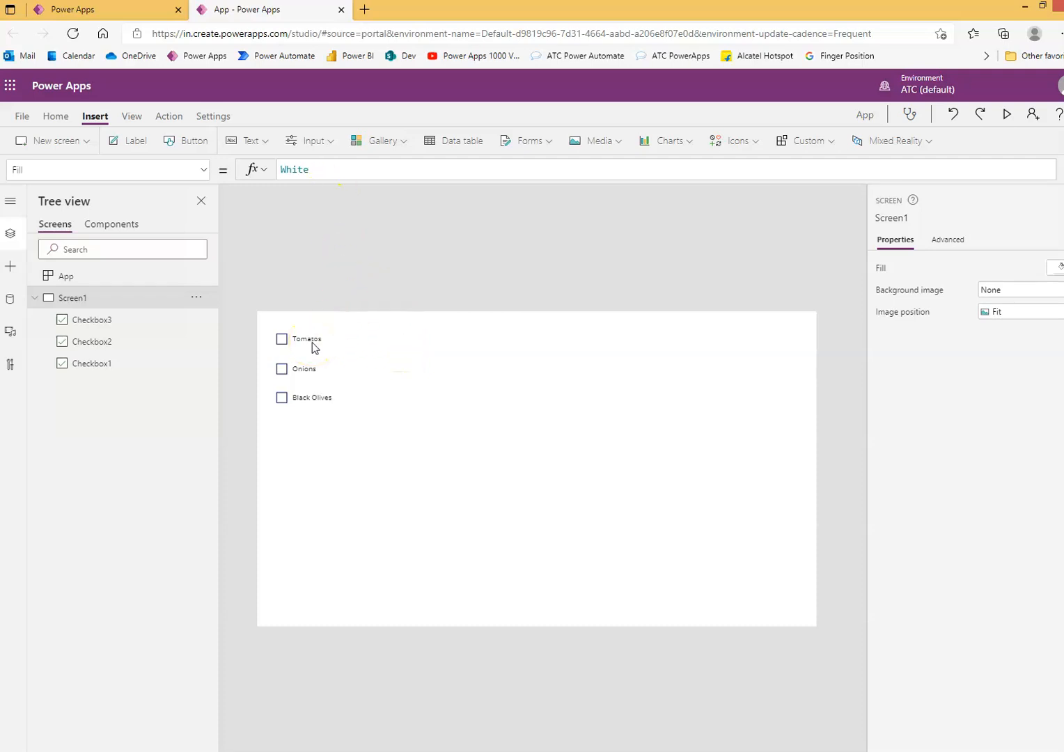
- Insert a text label and drag it right of the first label, level with Tomatos
{"action": "left_click", "coordinate": [303, 339]}
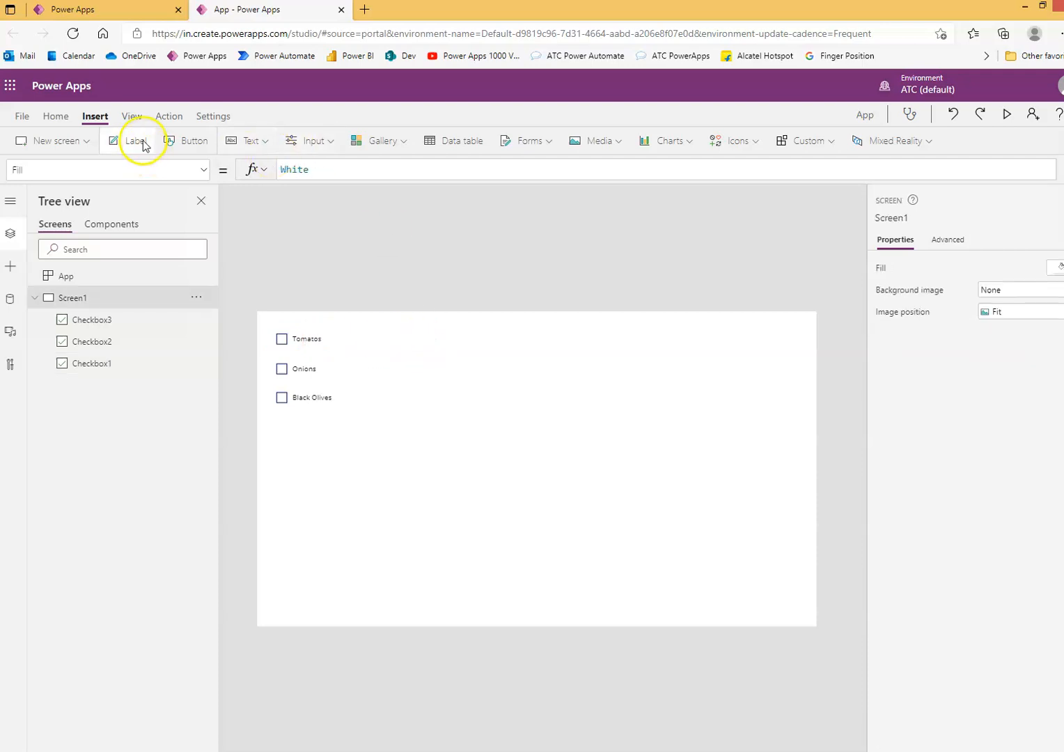
{"action": "left_click", "coordinate": [137, 141]}
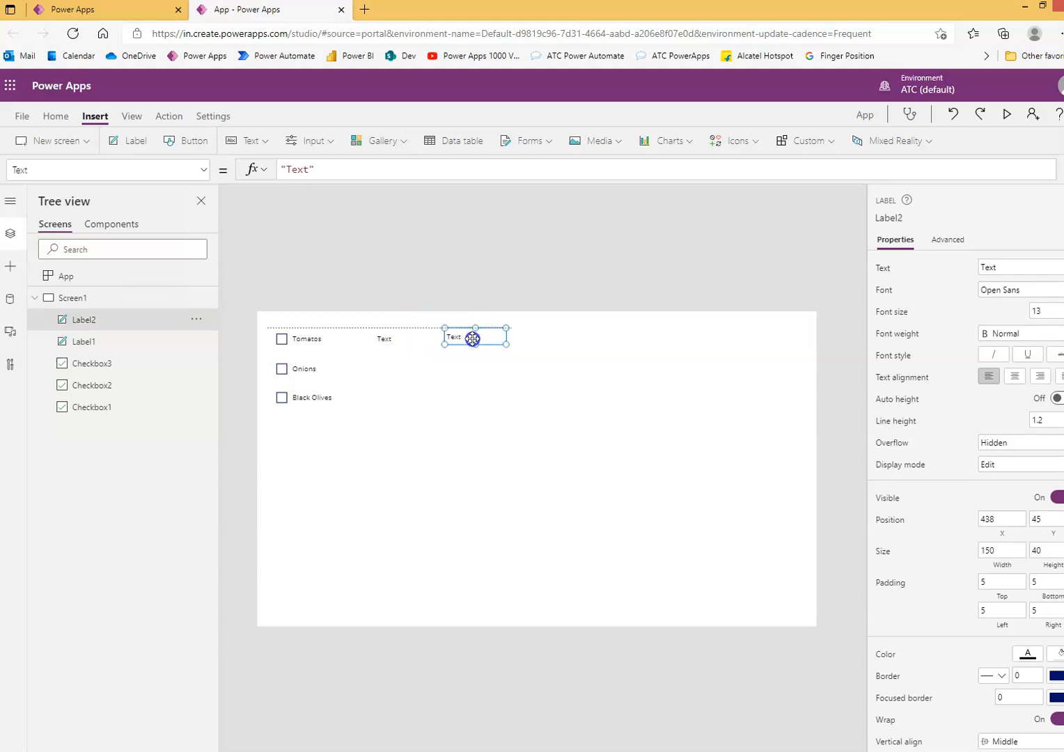
{"action": "left_click_drag", "start_coordinate": [474, 338], "coordinate": [480, 341]}
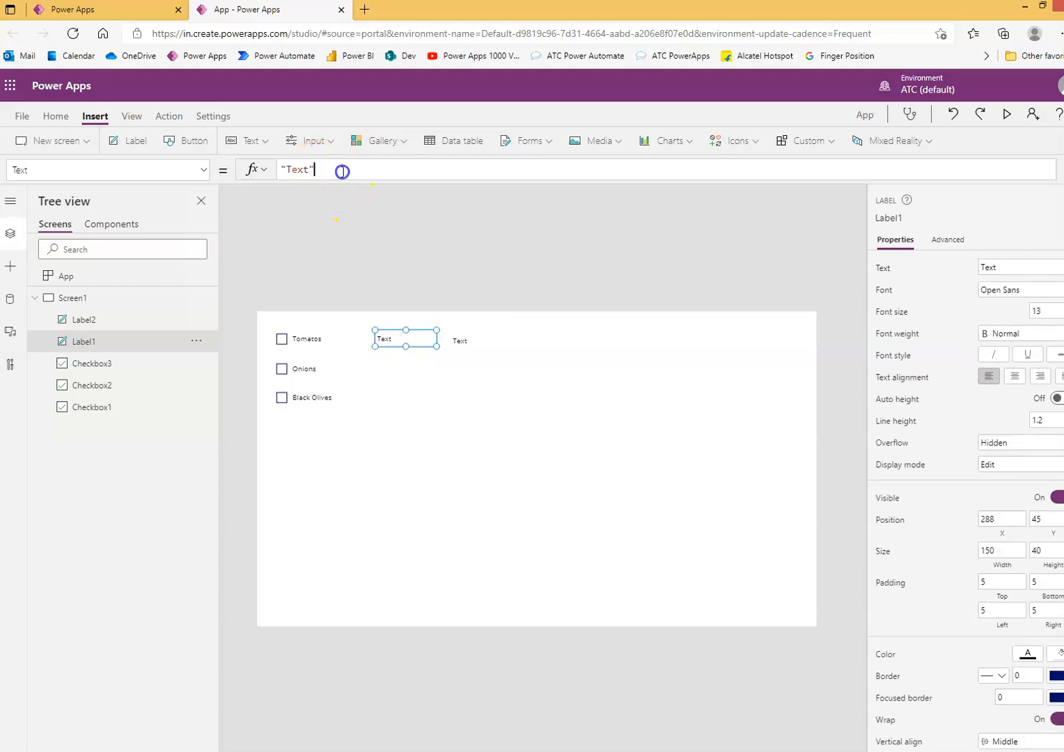
- Set Label1's Text formula to Checkbox1.Text so it displays 'Tomatos'
{"action": "type", "text": "c"}
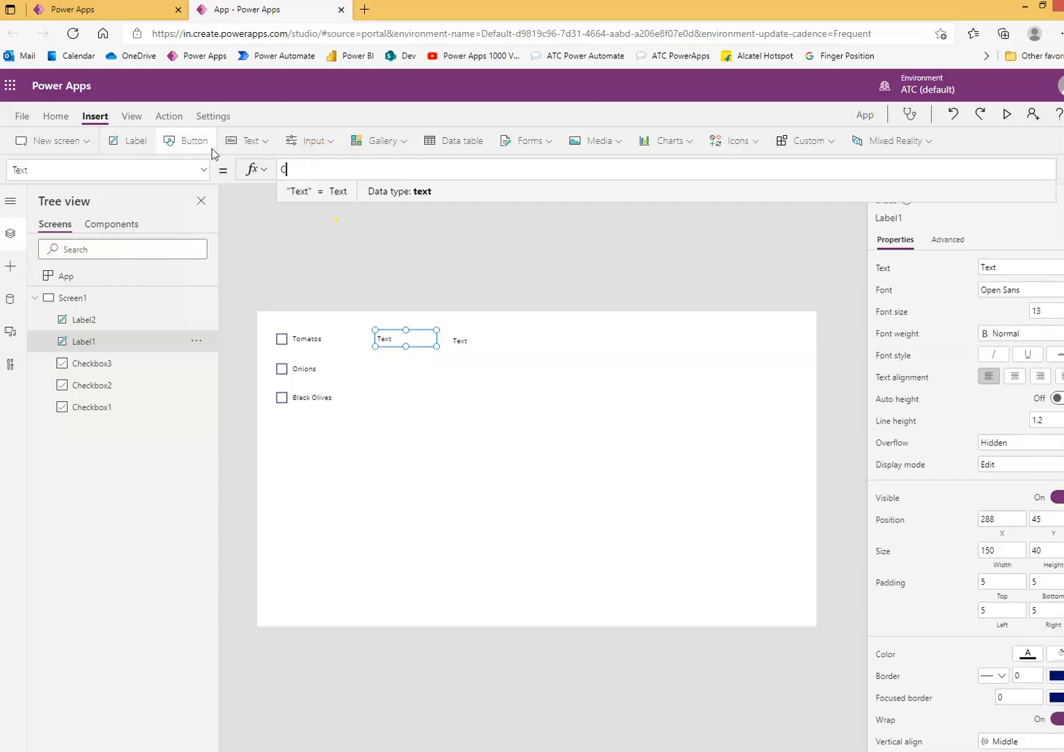
{"action": "type", "text": "heckBox1"}
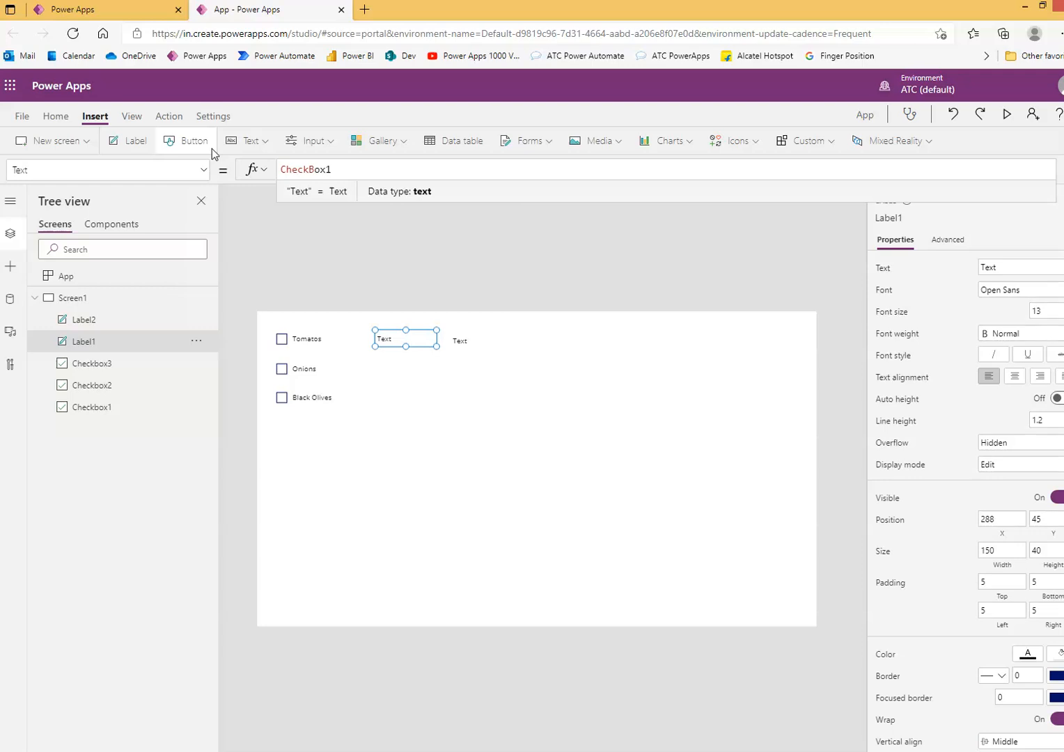
{"action": "type", "text": "Checkbox1."}
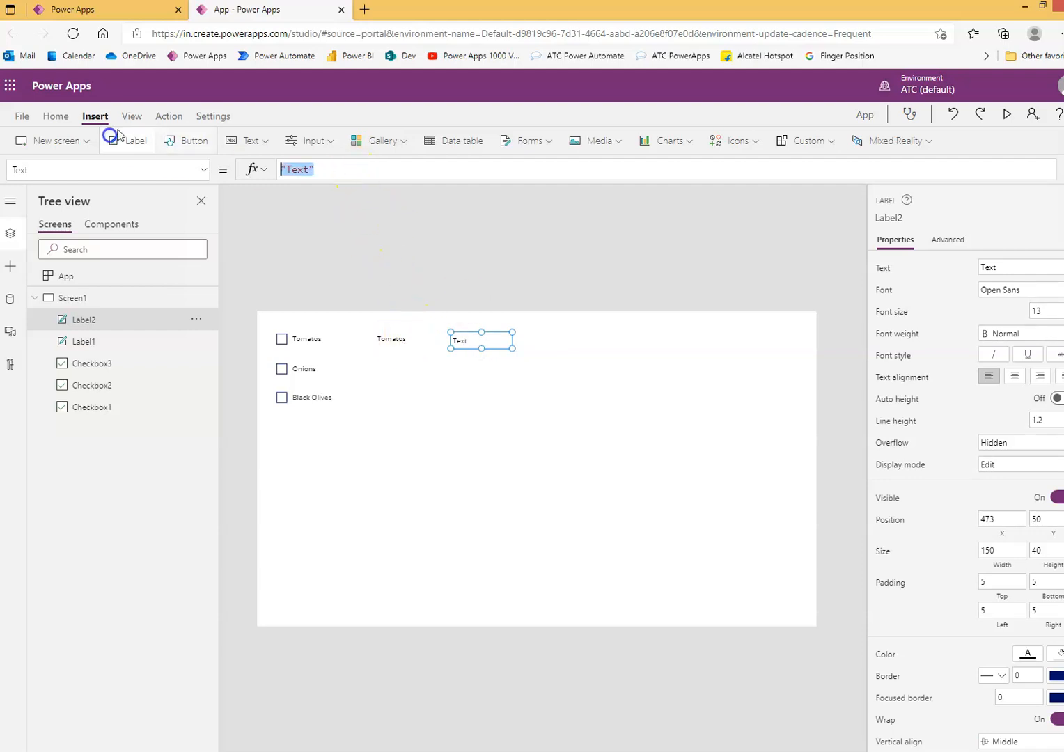
- Set Label2's Text to Checkbox1.Value, showing 'false', and add a label beside Onions
{"action": "type", "text": "Check"}
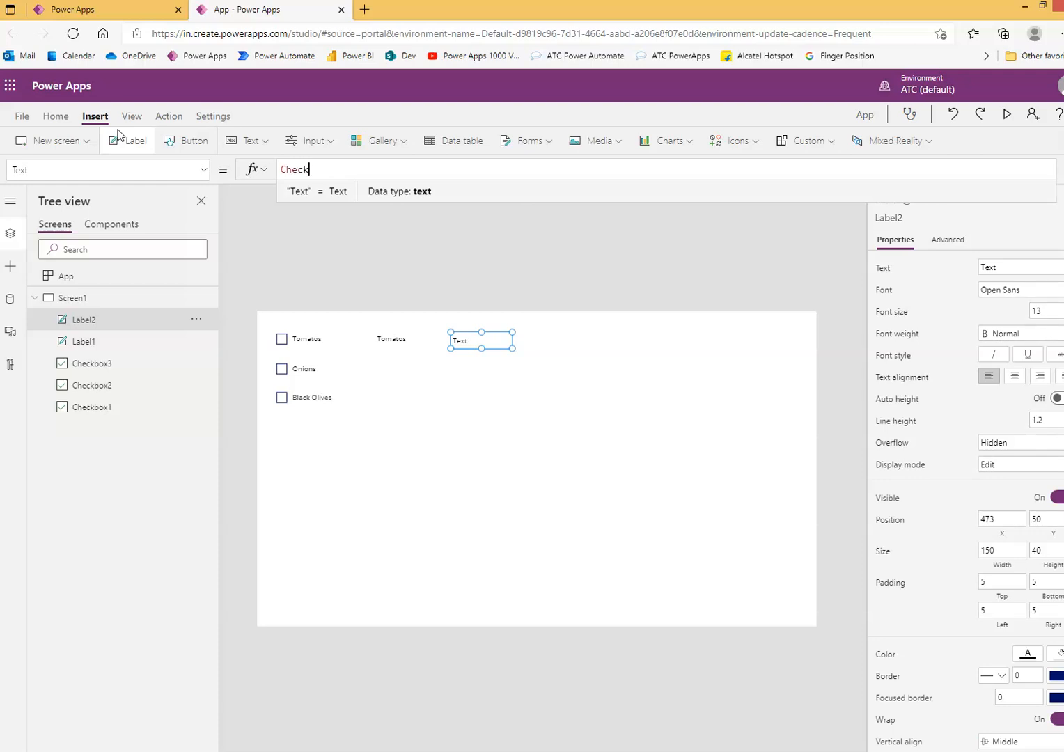
{"action": "type", "text": "Box1"}
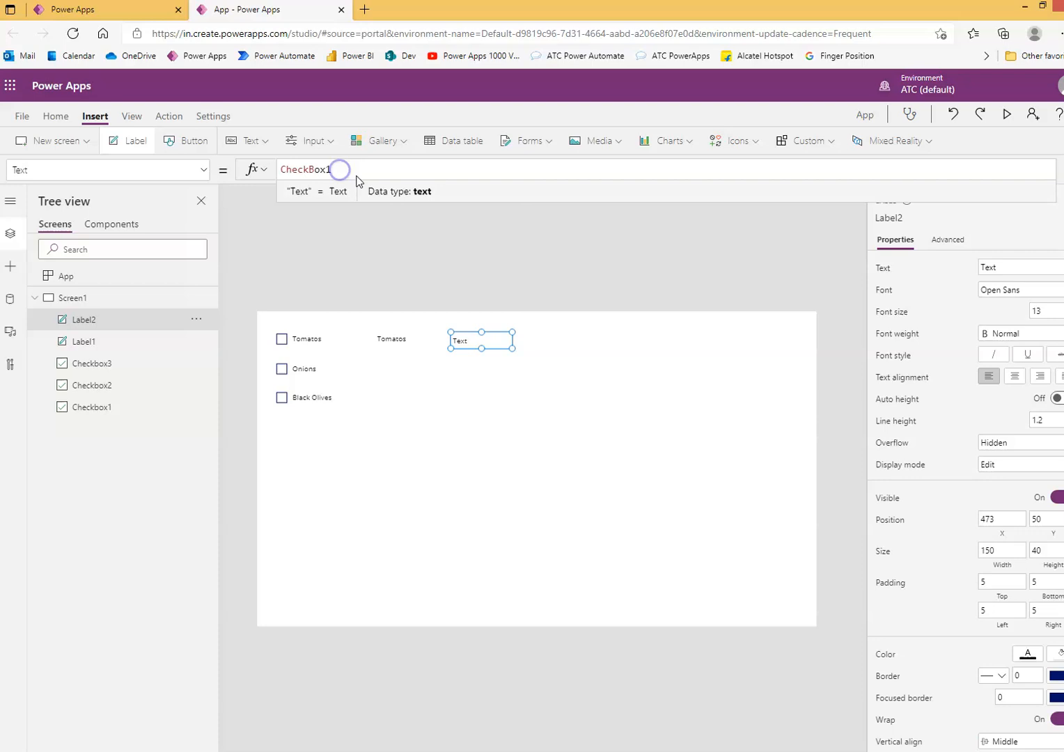
{"action": "type", "text": "."}
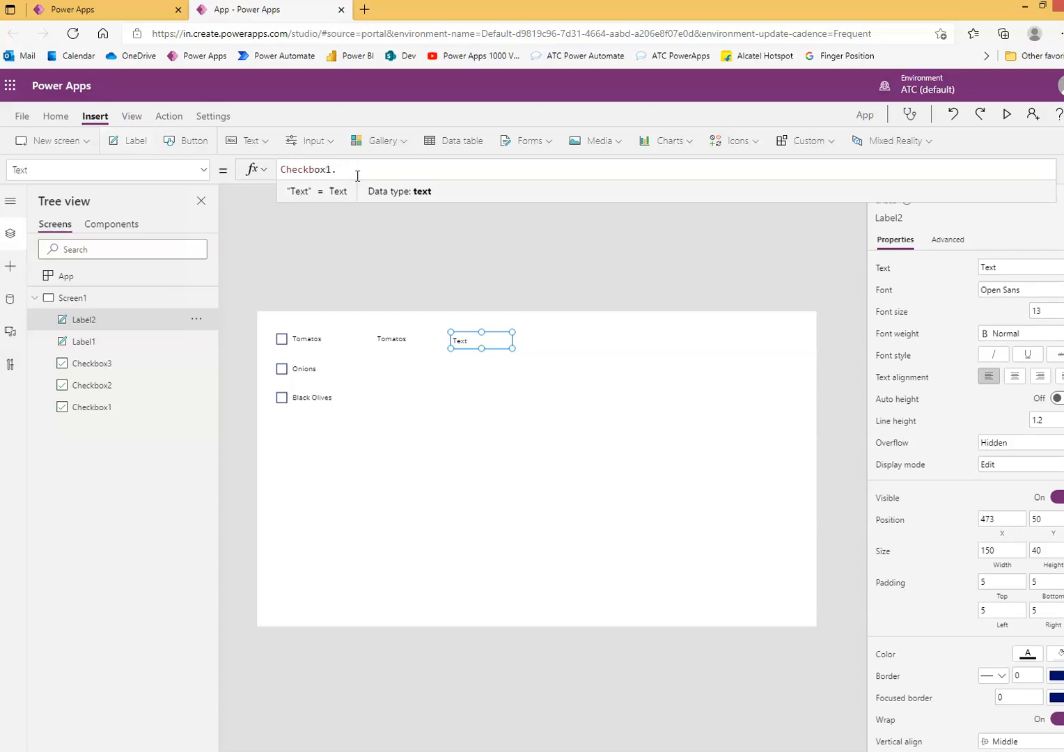
{"action": "type", "text": "Value"}
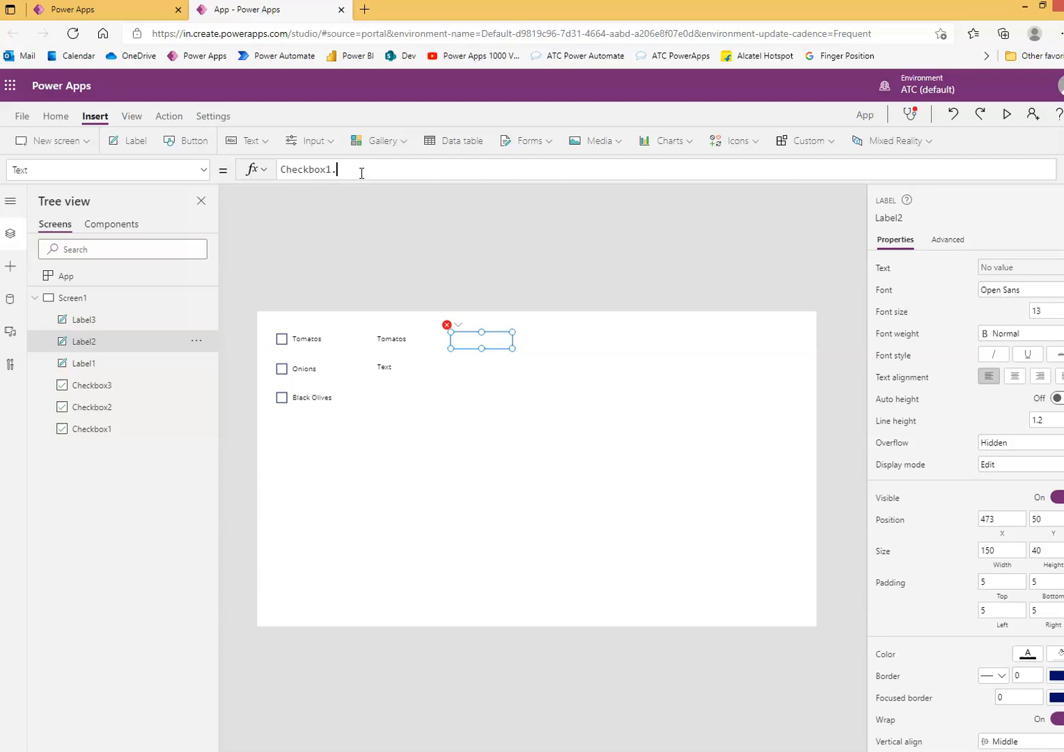
{"action": "type", "text": "Value"}
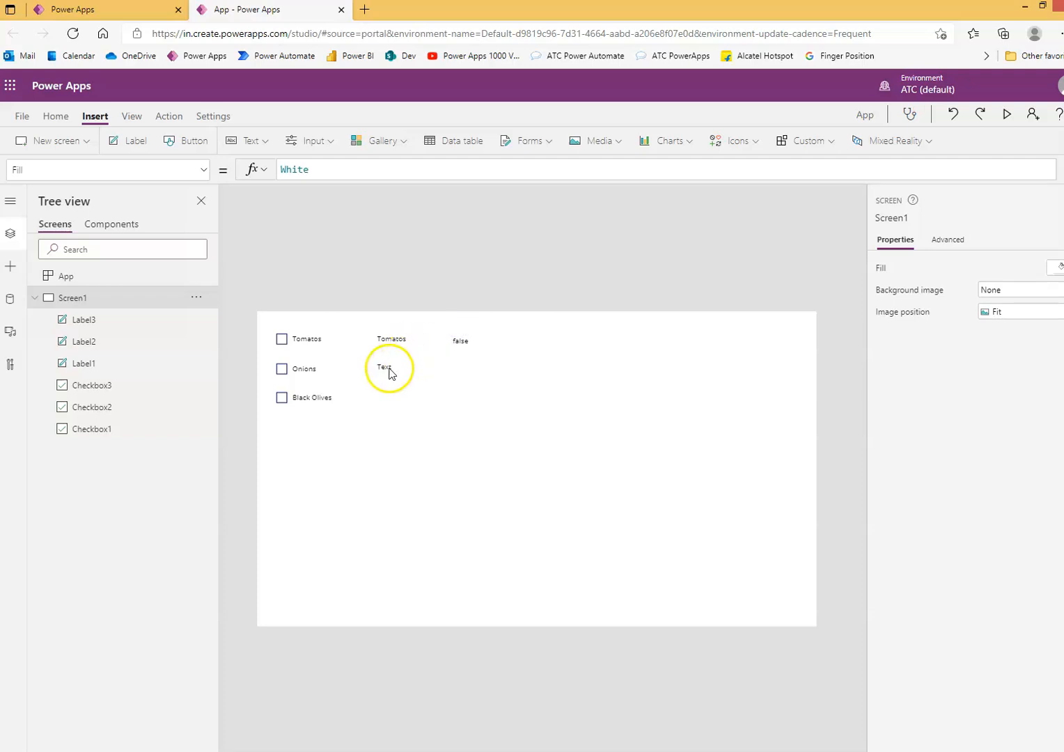
- Set the Onions-row label's Text to Checkbox2.Value so it reads 'false'
{"action": "left_click", "coordinate": [384, 367]}
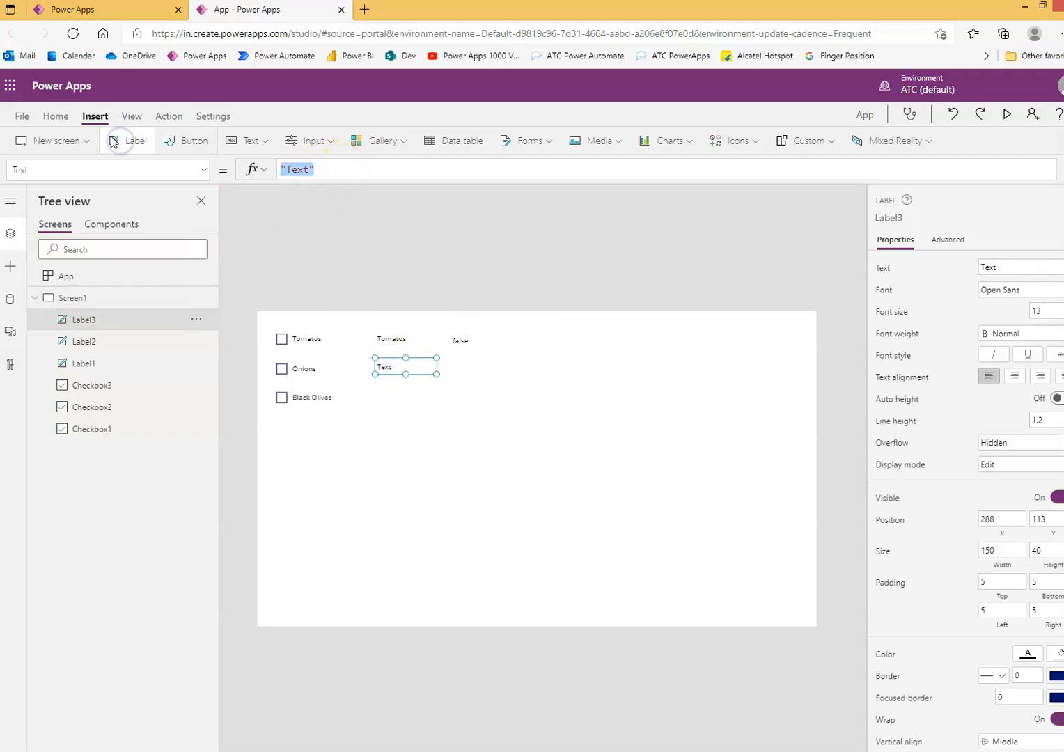
{"action": "type", "text": "Chec"}
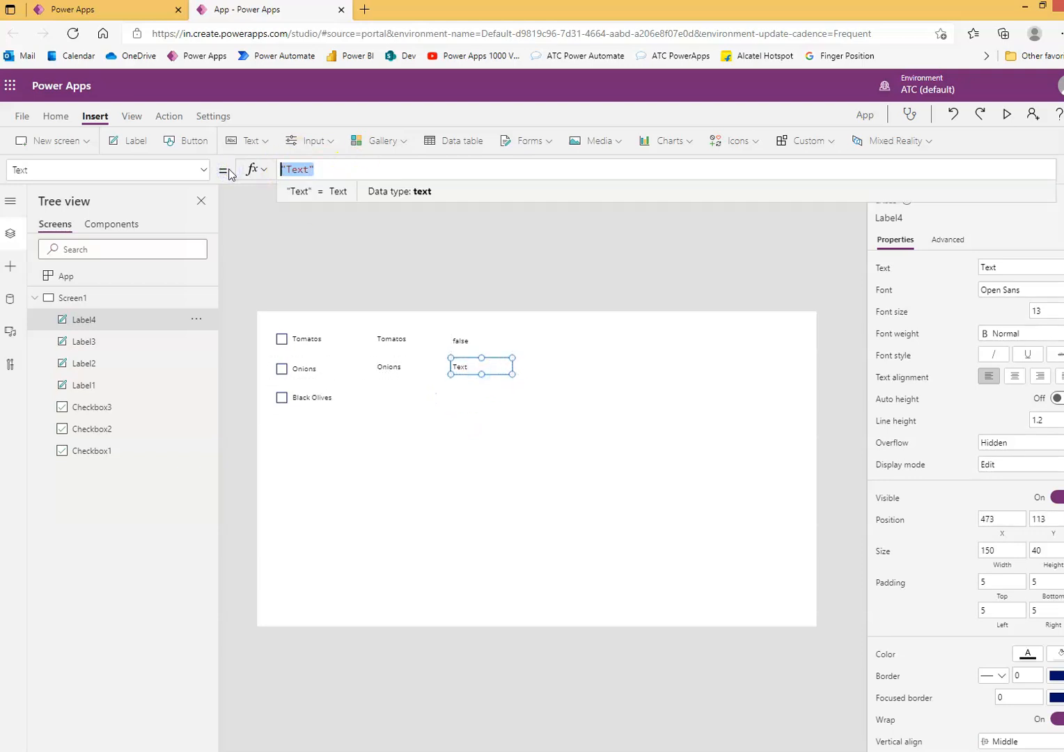
{"action": "type", "text": "CheckBox2"}
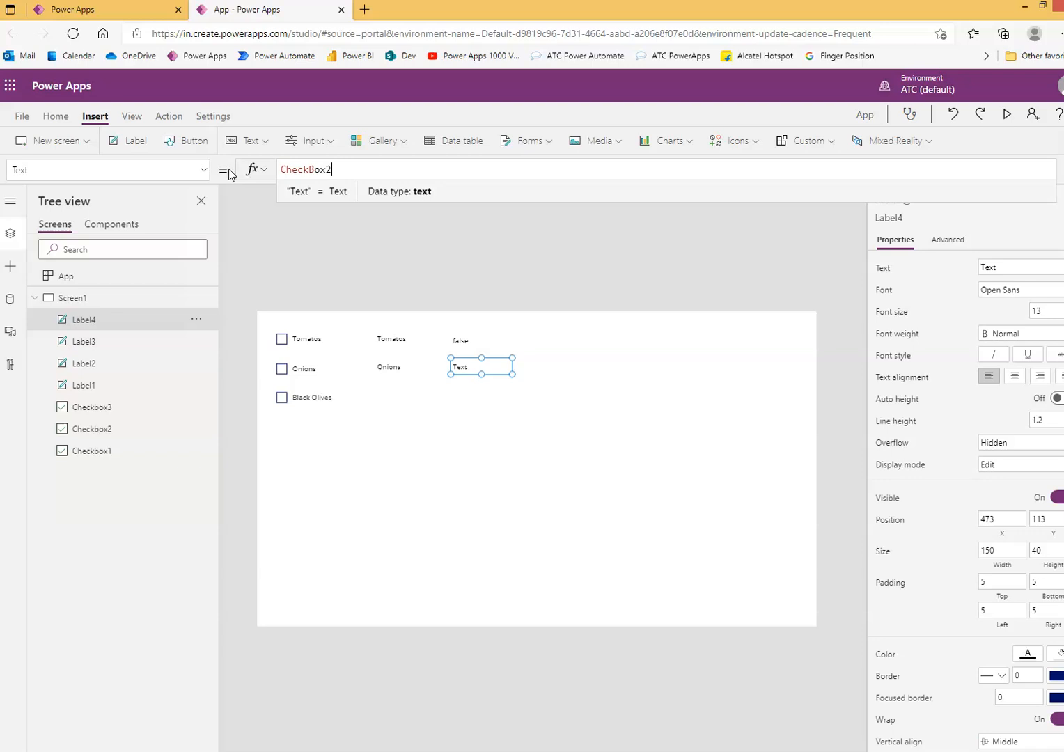
{"action": "type", "text": ".Value"}
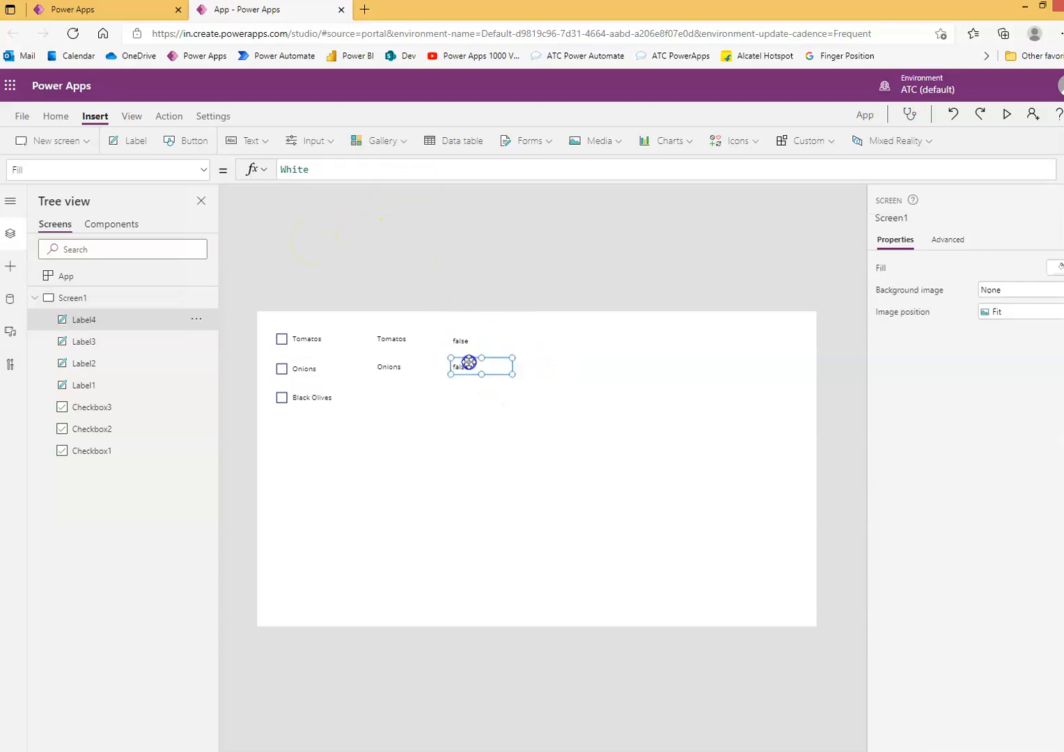
{"action": "left_click", "coordinate": [481, 367]}
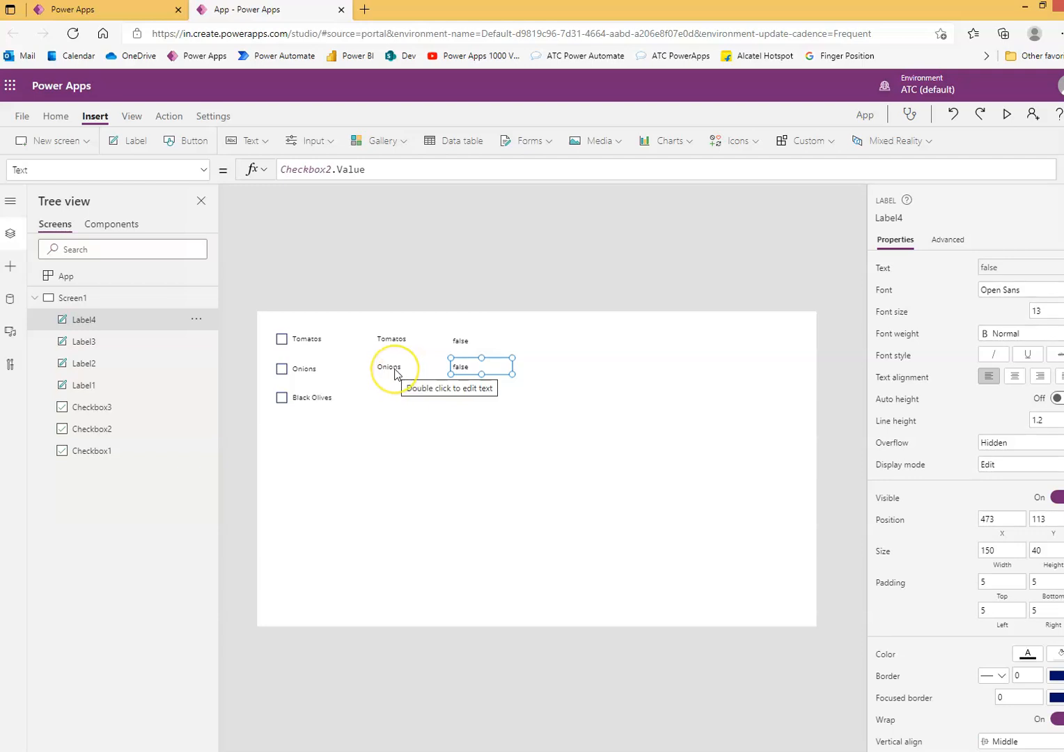
{"action": "left_click", "coordinate": [392, 367]}
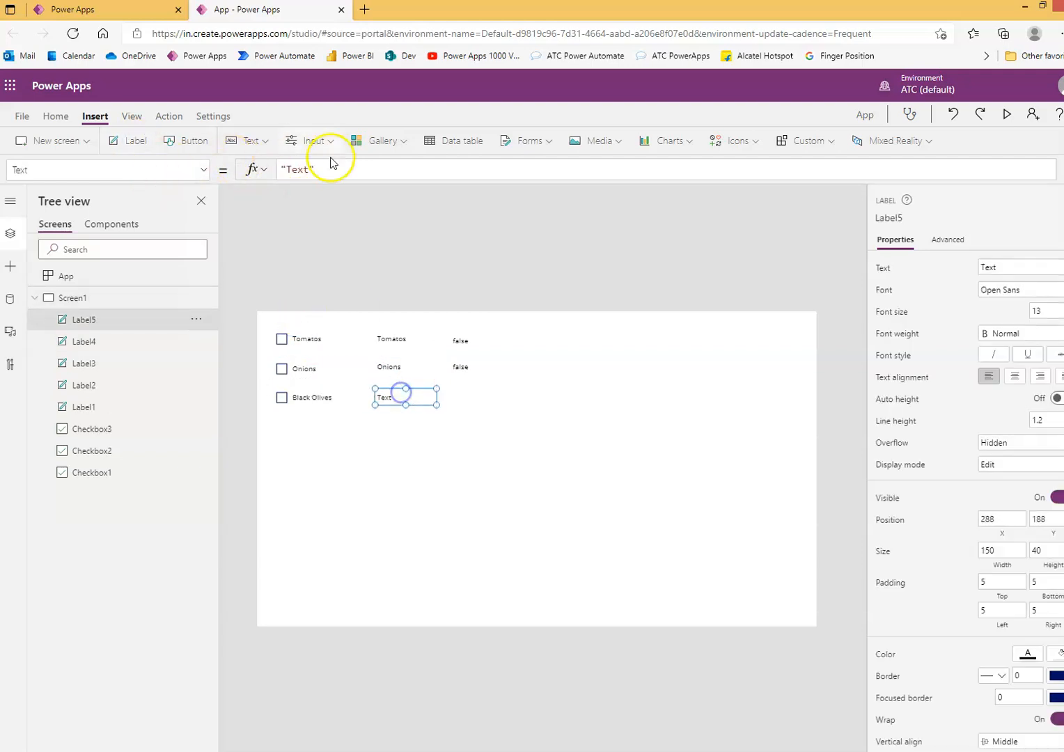
- Type Checkbox3.Text into the Black Olives label's Text formula
{"action": "type", "text": "c"}
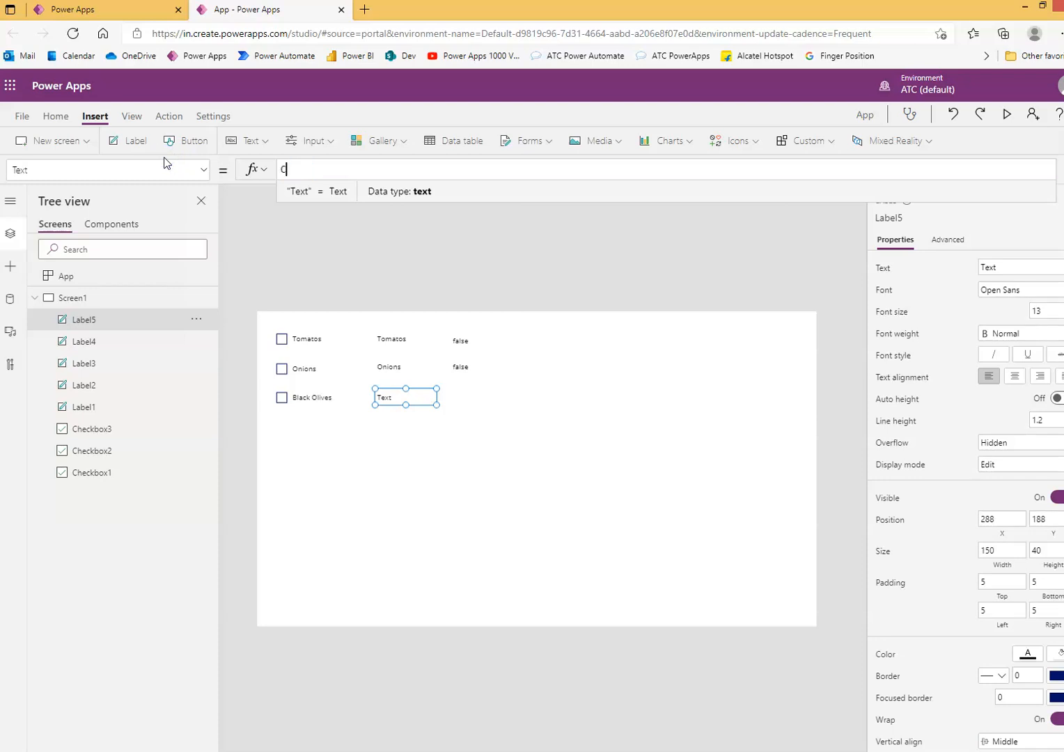
{"action": "type", "text": "hyeckBox3"}
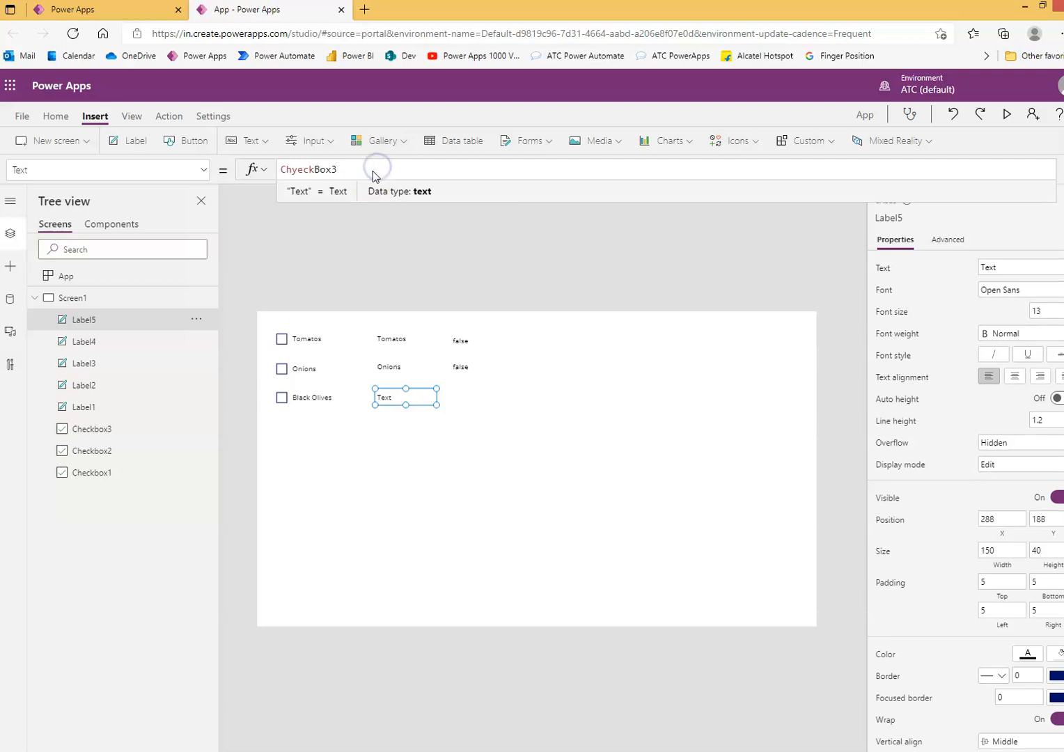
{"action": "type", "text": ".Text"}
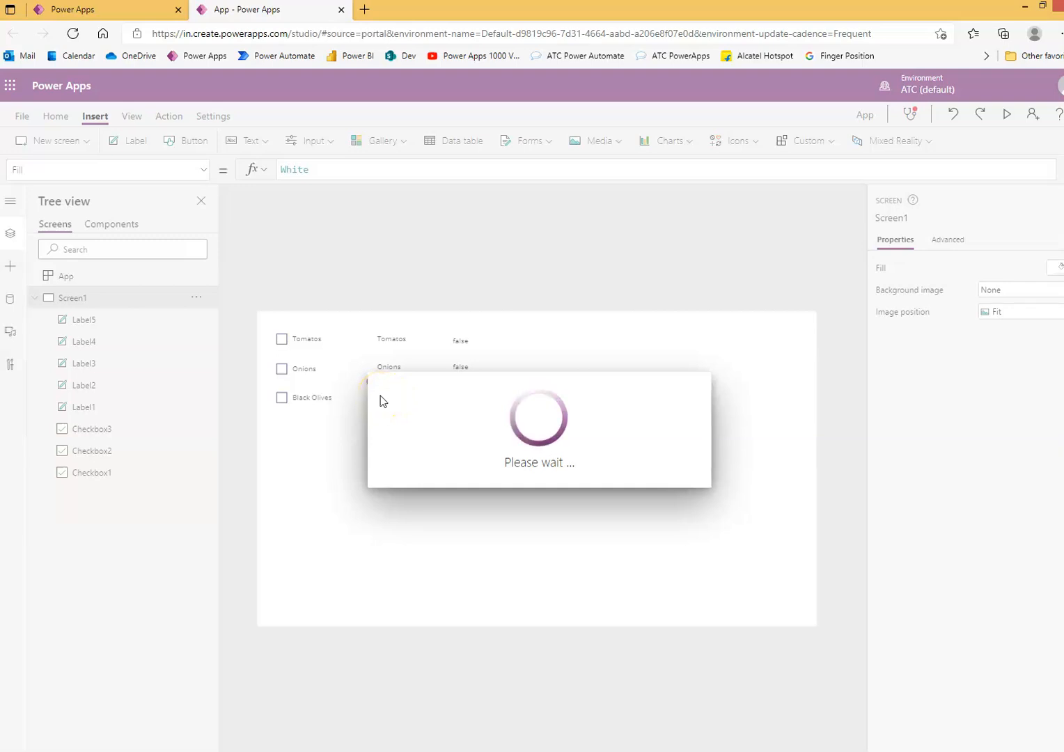
{"action": "mouse_move", "coordinate": [490, 488]}
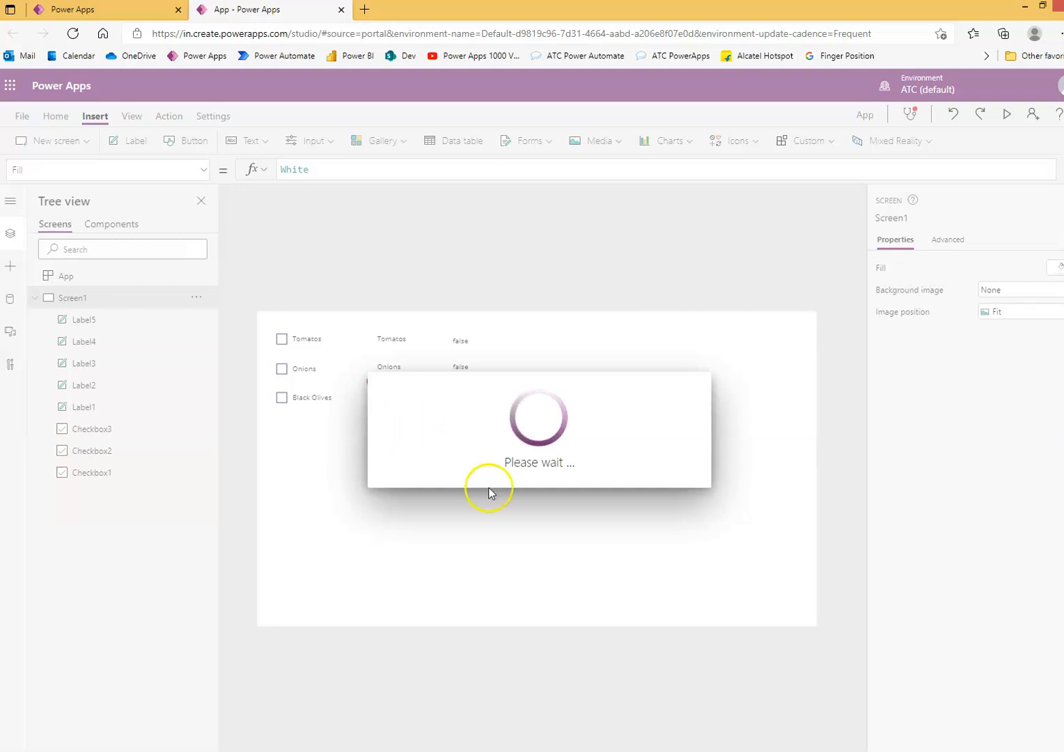
{"action": "mouse_move", "coordinate": [496, 499]}
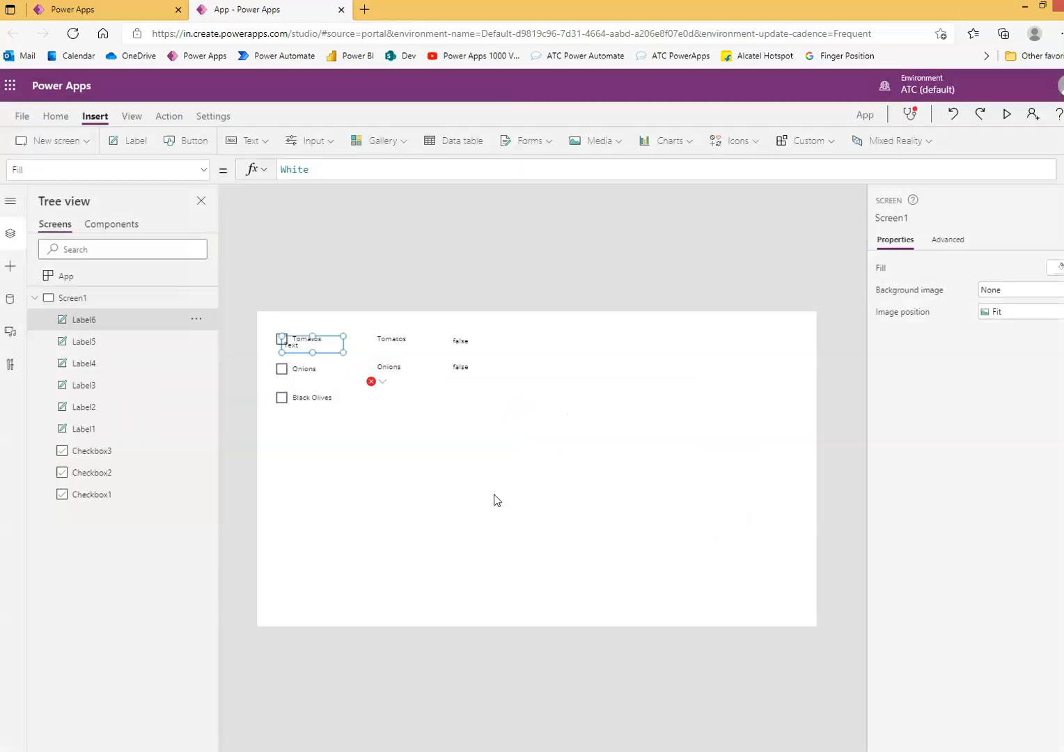
- Drag the new label into the Black Olives row's value column and begin editing its formula
{"action": "left_click", "coordinate": [310, 345]}
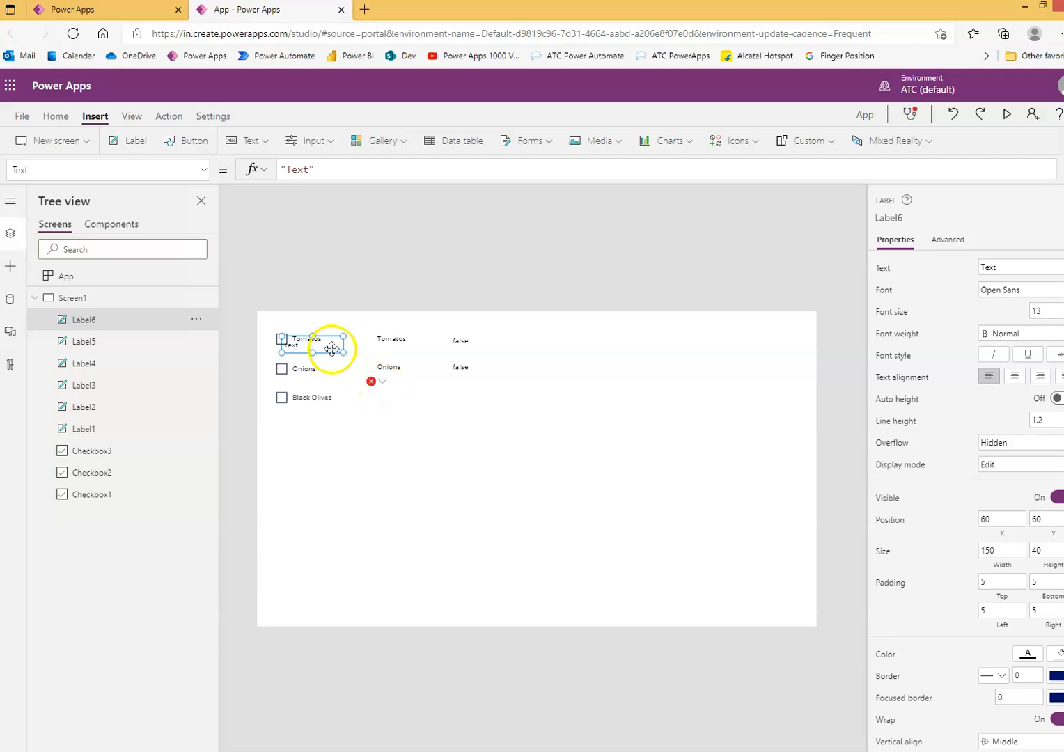
{"action": "left_click_drag", "start_coordinate": [331, 349], "coordinate": [488, 400]}
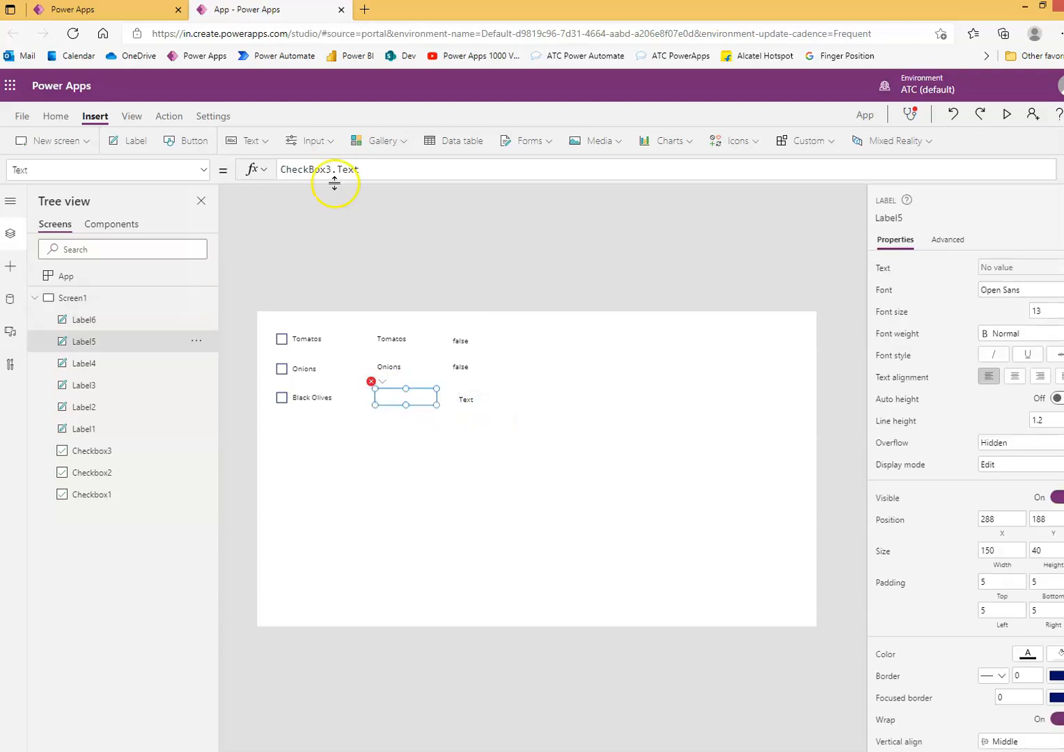
{"action": "left_click", "coordinate": [407, 367]}
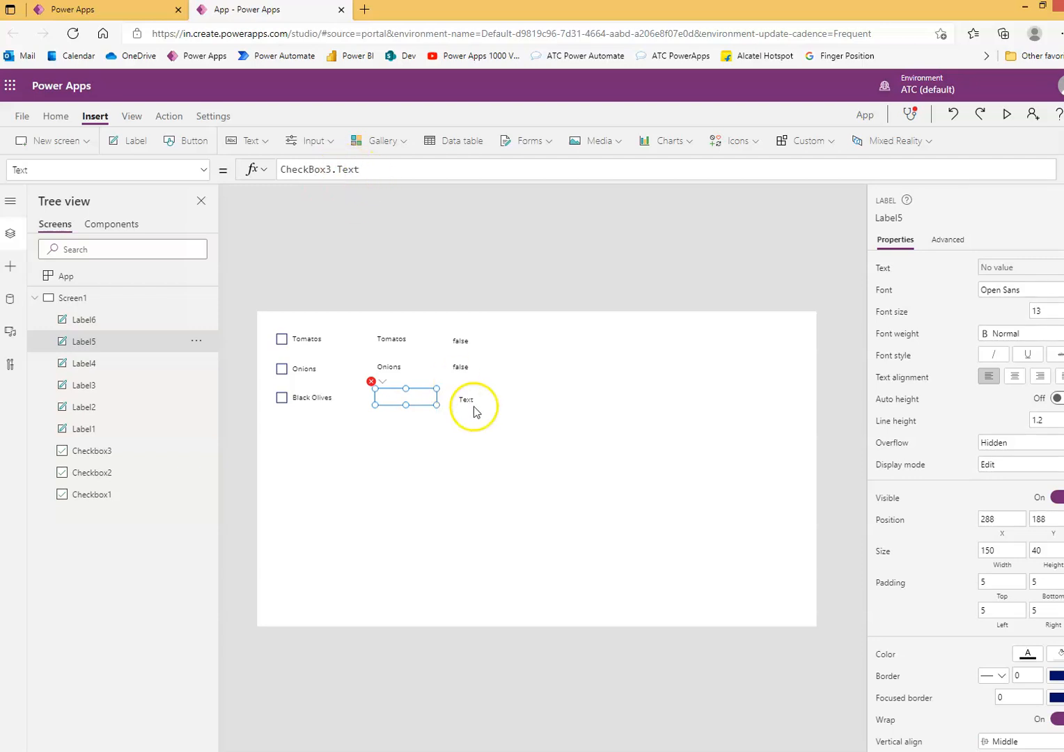
{"action": "left_click", "coordinate": [467, 400]}
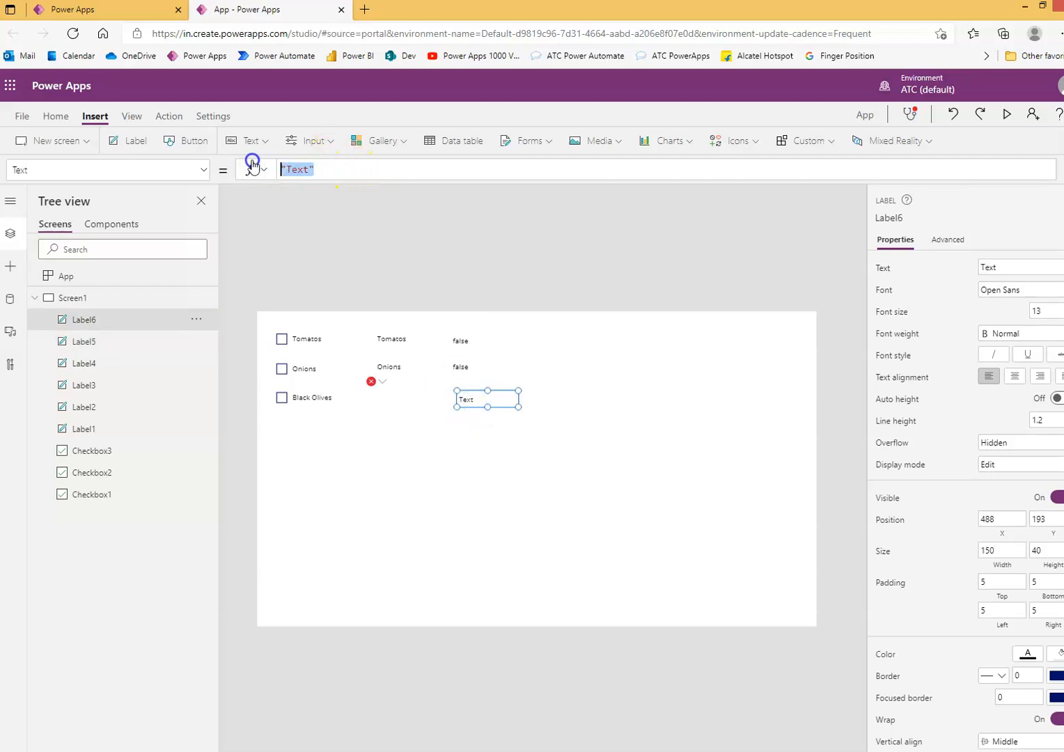
{"action": "type", "text": "CheckBio"}
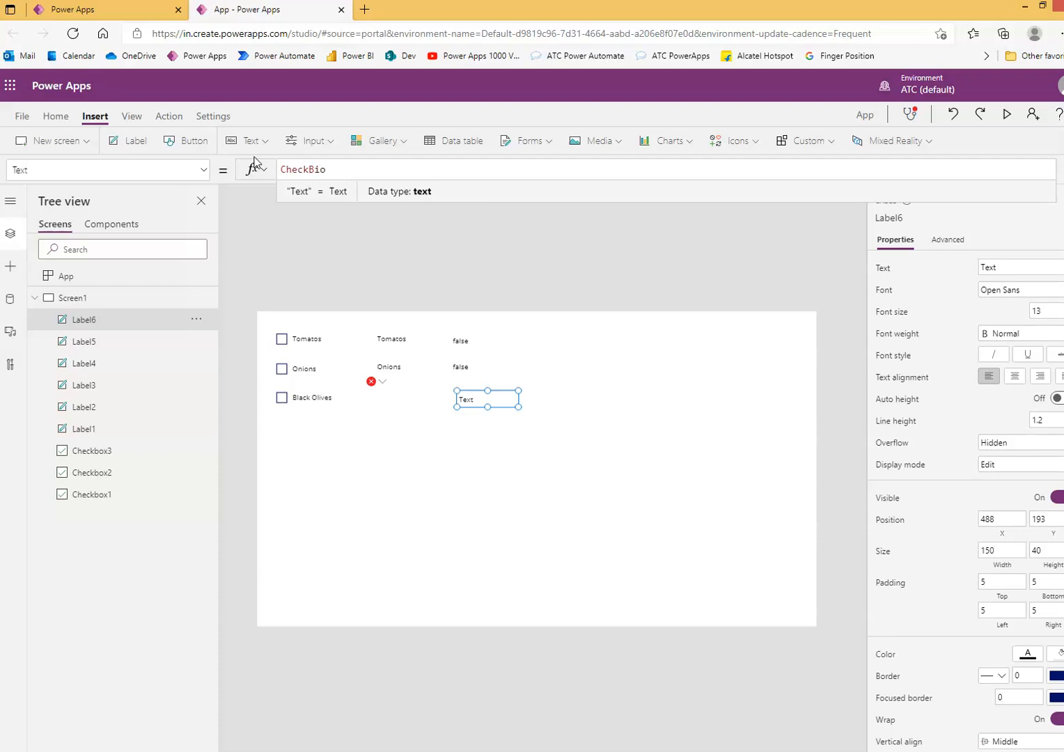
{"action": "key", "text": "Backspace"}
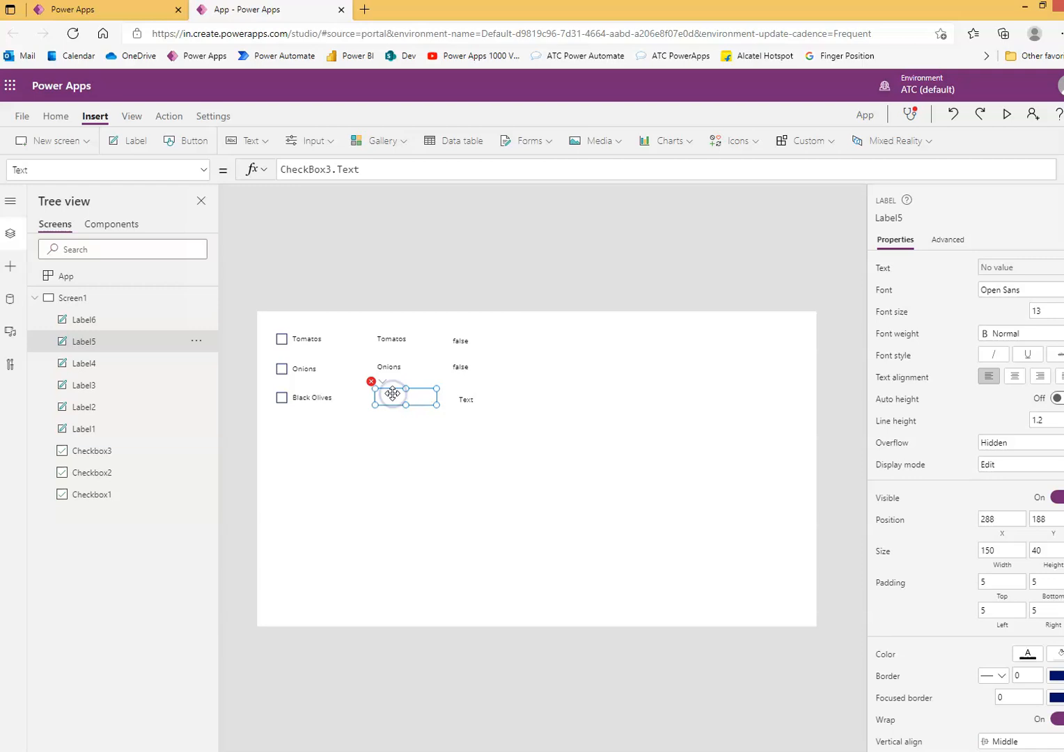
- Set Label5's Text to Checkbox3.Text and Label6's Text to Checkbox3.Value
{"action": "left_click", "coordinate": [313, 170]}
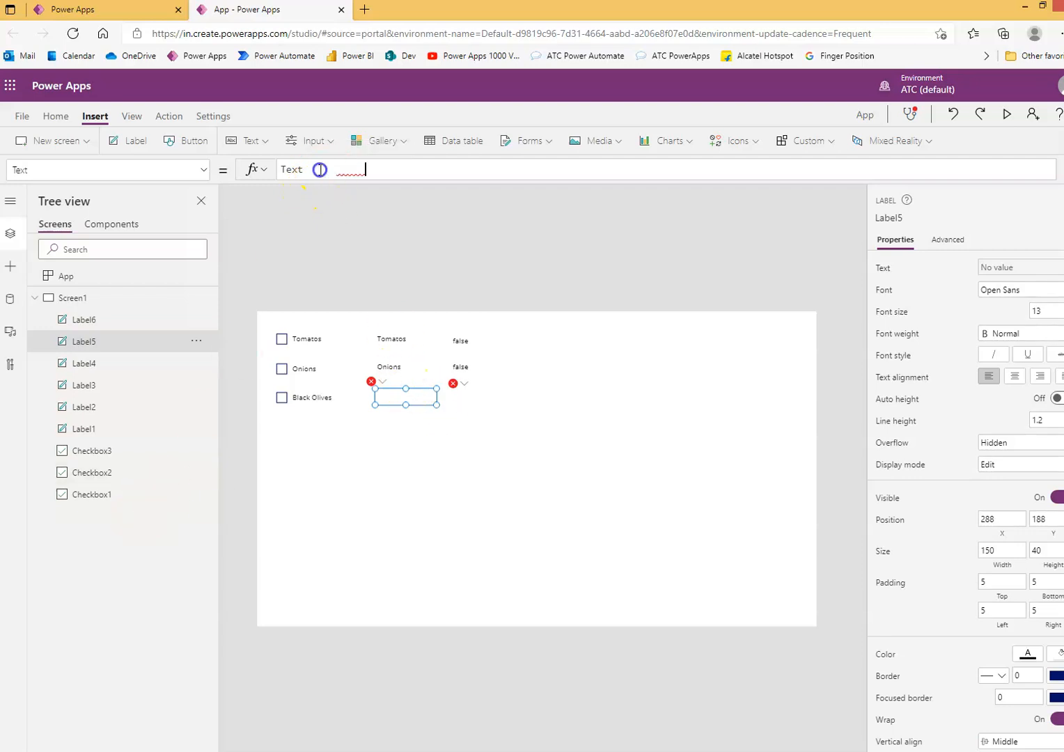
{"action": "type", "text": "CheckBadge.Text"}
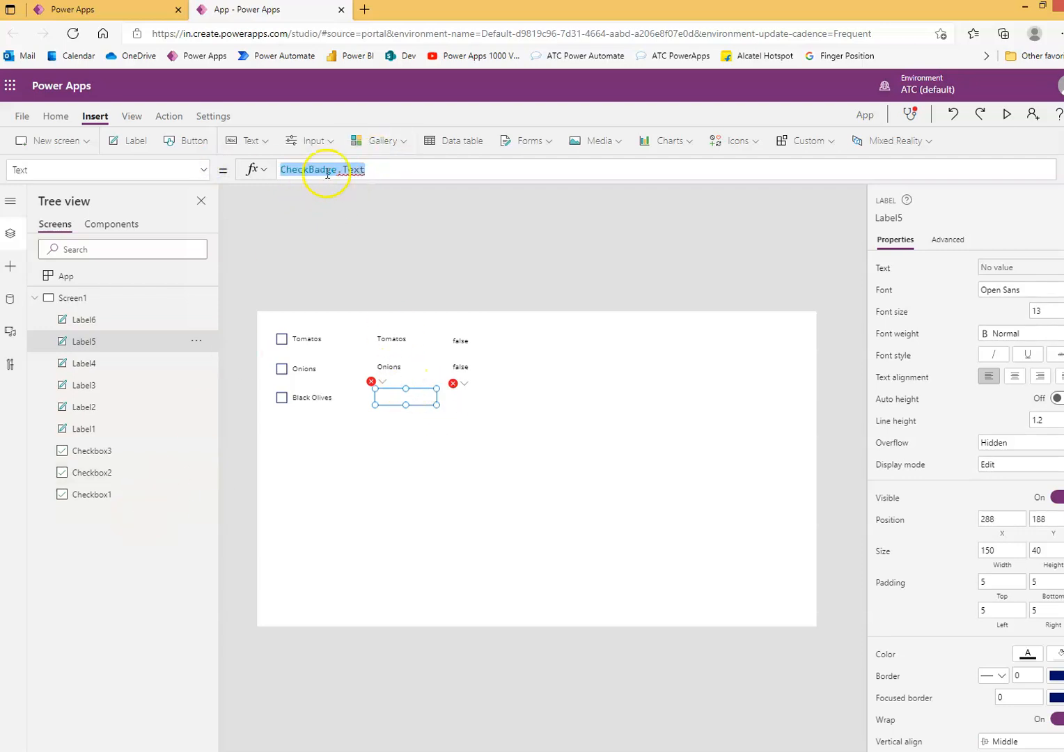
{"action": "left_click", "coordinate": [320, 170]}
{"action": "type", "text": "box"}
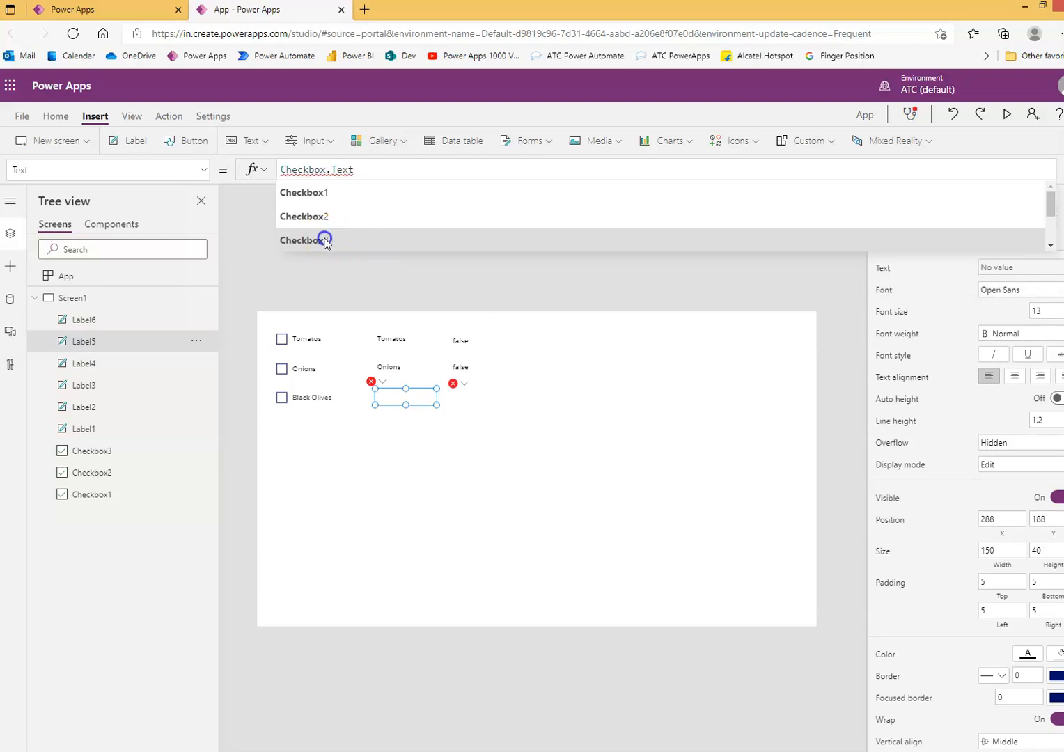
{"action": "left_click", "coordinate": [305, 240]}
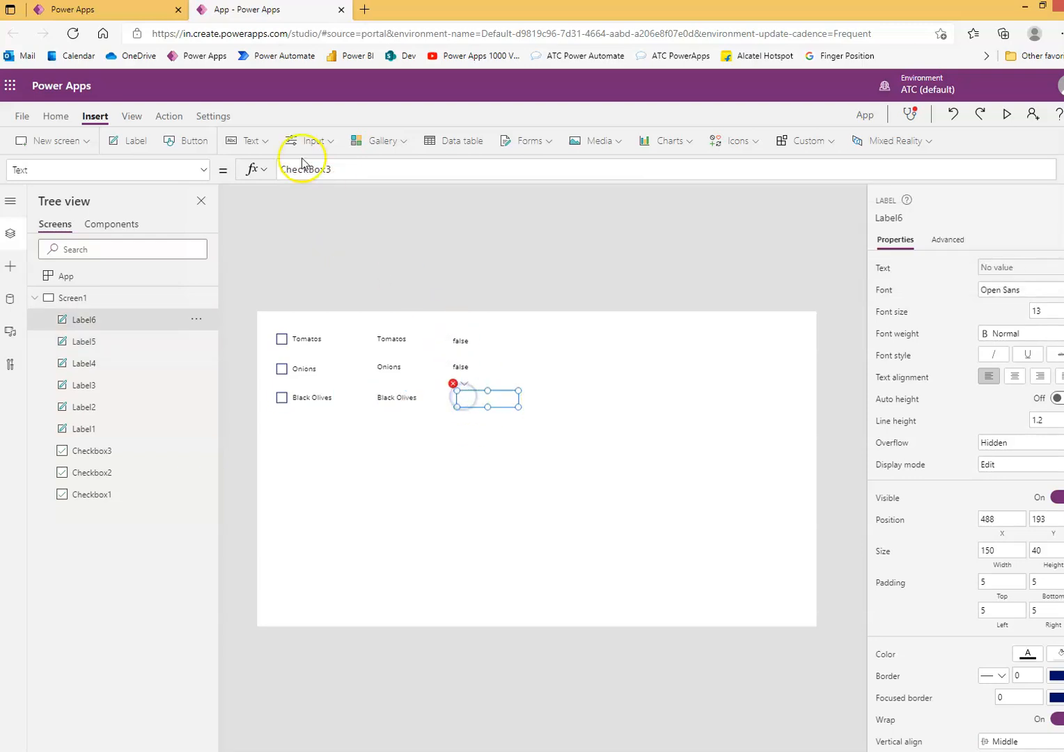
{"action": "left_click", "coordinate": [306, 169]}
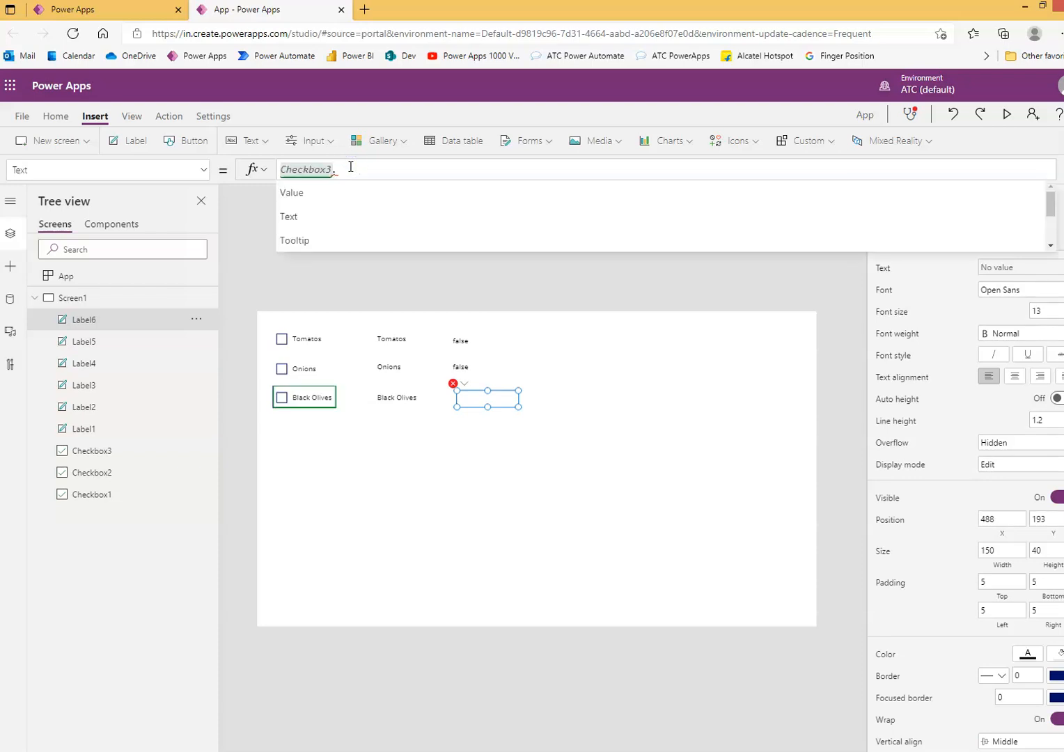
{"action": "type", "text": ".Value"}
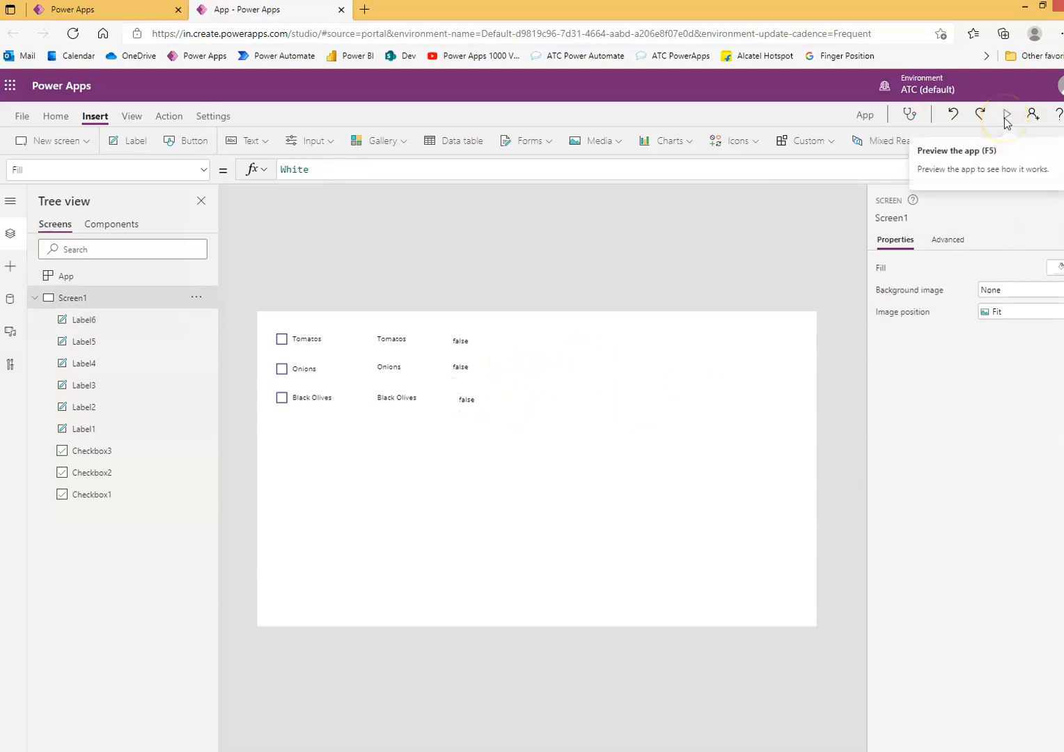
- In preview, tick and untick the Onions, Black Olives and Tomatos checkboxes to watch values toggle
{"action": "left_click", "coordinate": [1007, 115]}
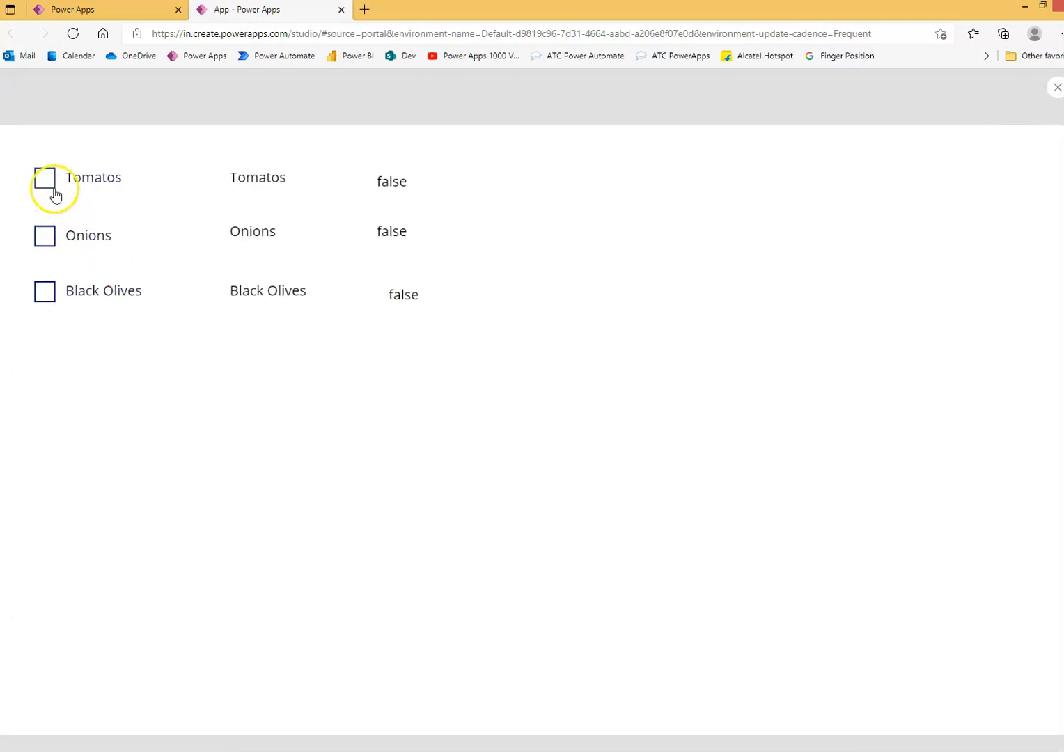
{"action": "left_click", "coordinate": [44, 236]}
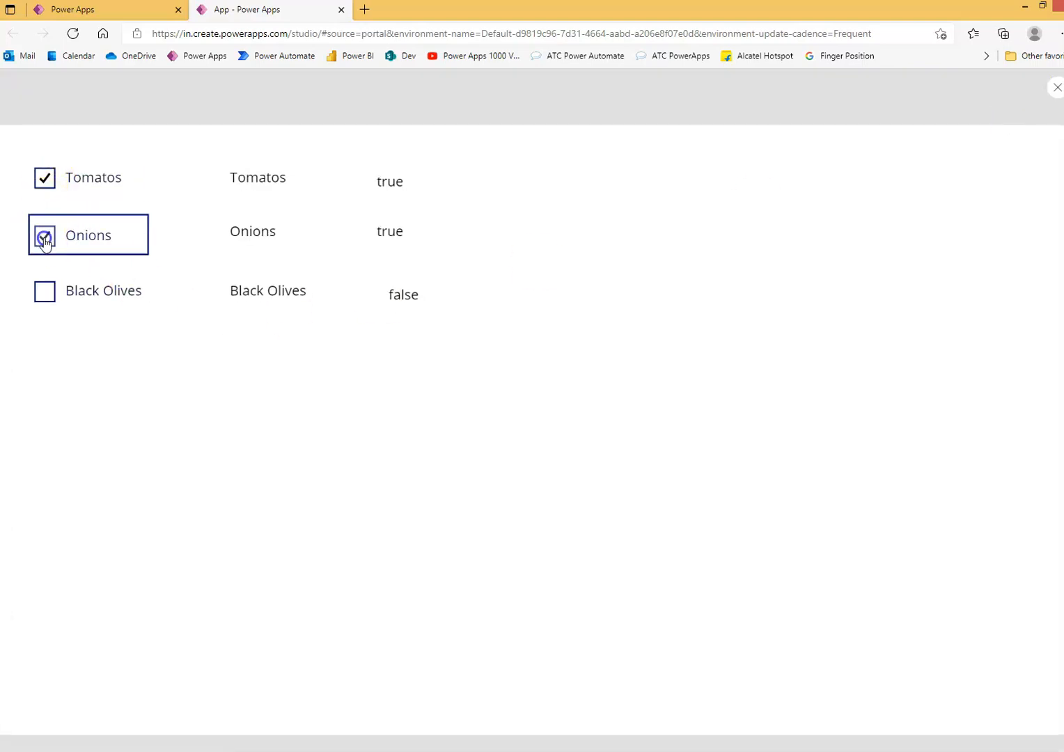
{"action": "left_click", "coordinate": [45, 291]}
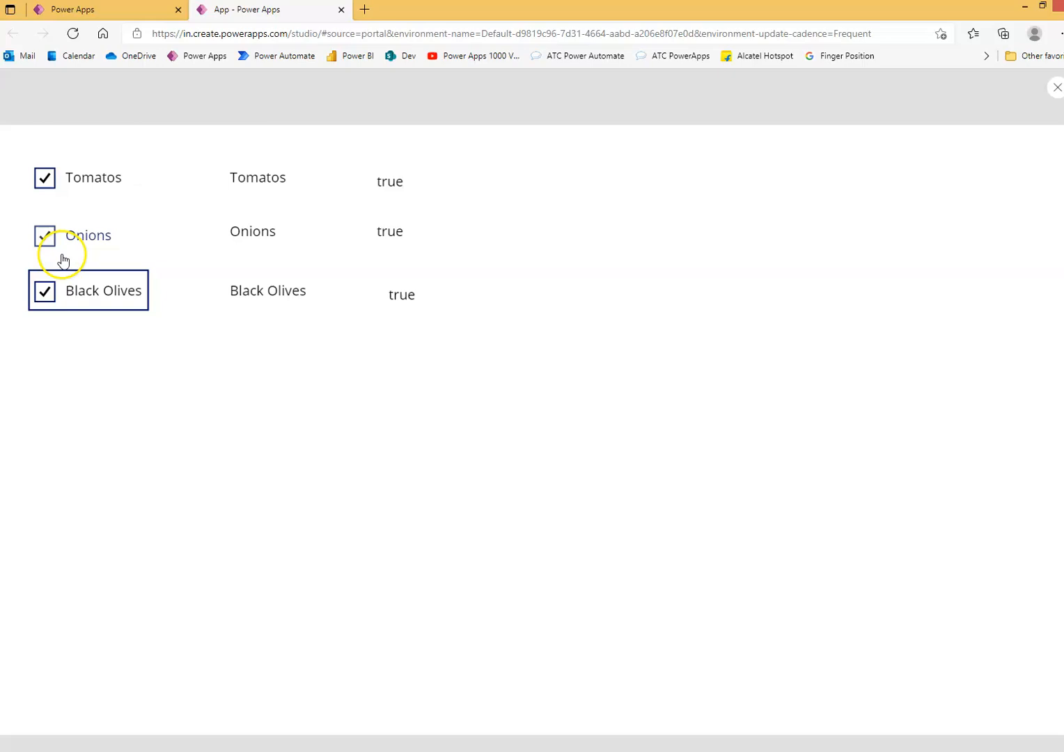
{"action": "left_click", "coordinate": [44, 291]}
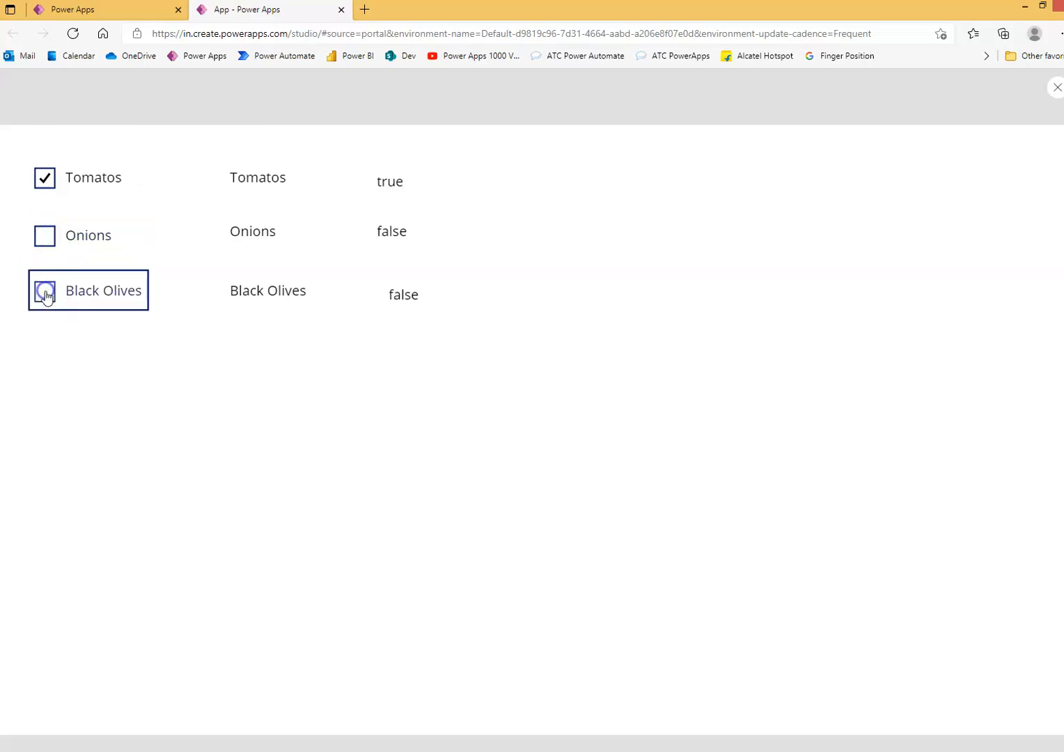
{"action": "left_click", "coordinate": [45, 178]}
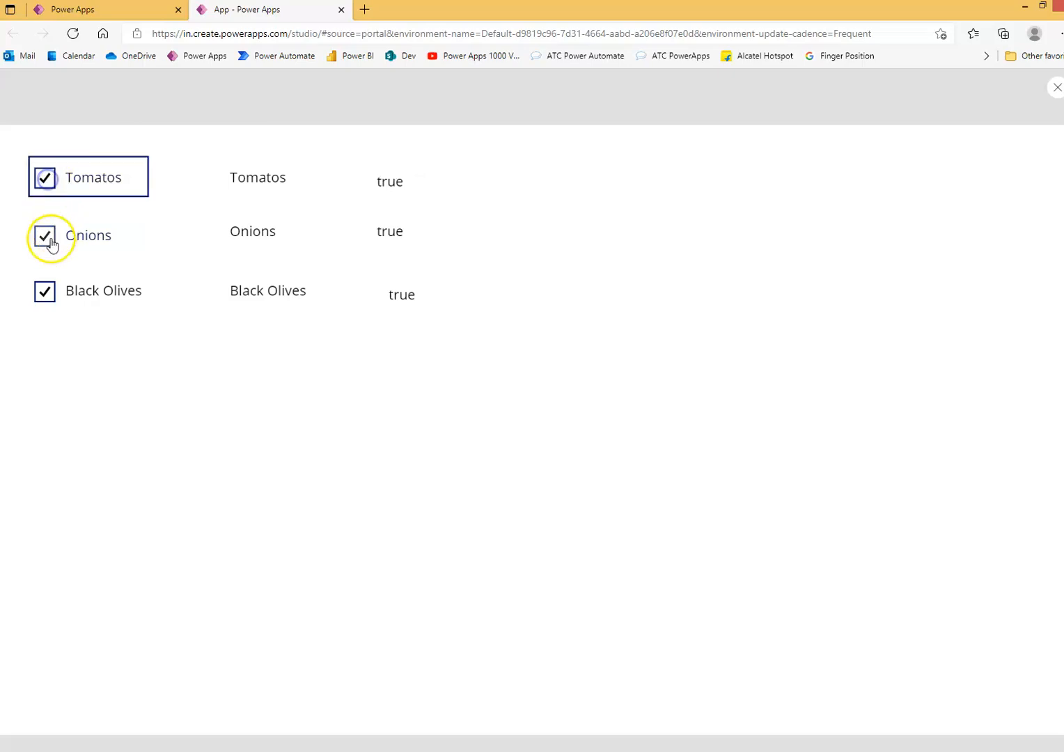
{"action": "left_click", "coordinate": [44, 178]}
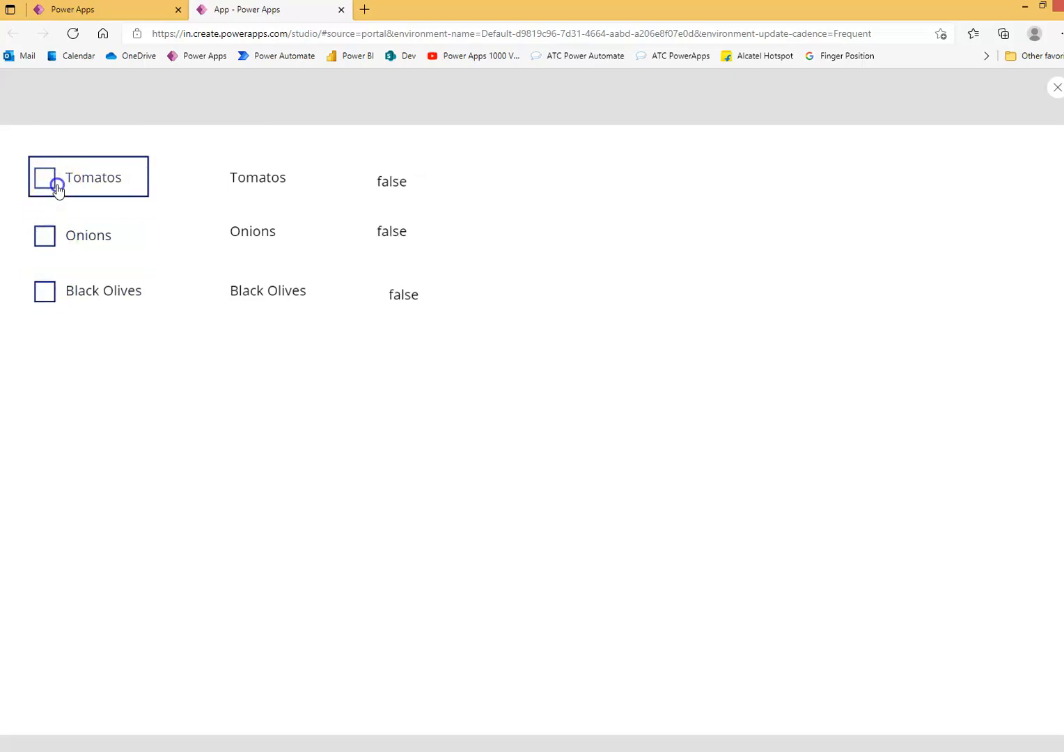